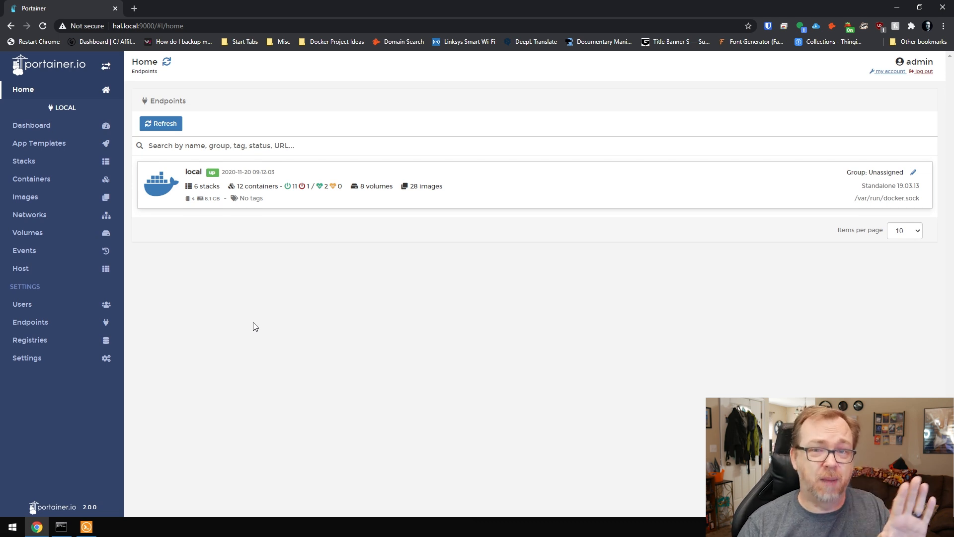
mouse_move(60, 527)
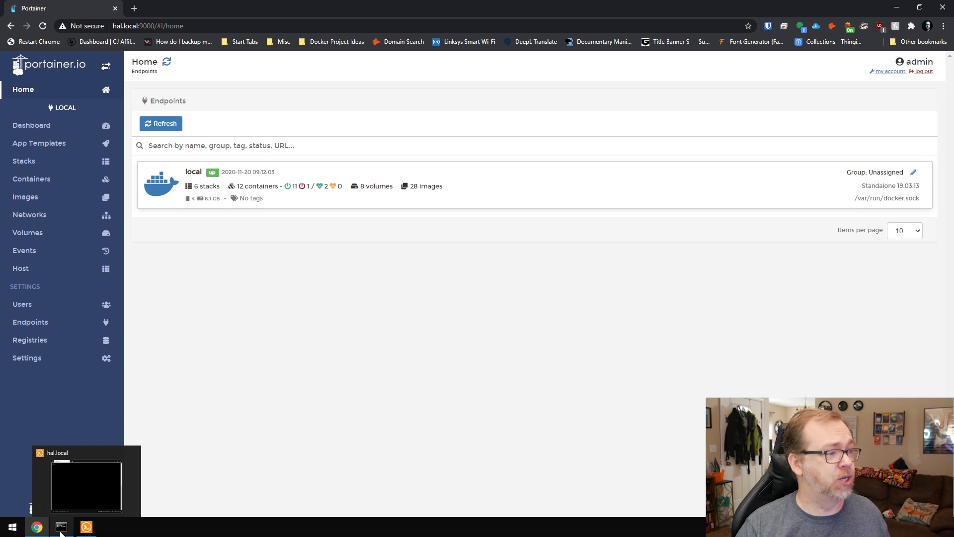
Step: Bring the Command Prompt window to the front over the Portainer home page
click(60, 526)
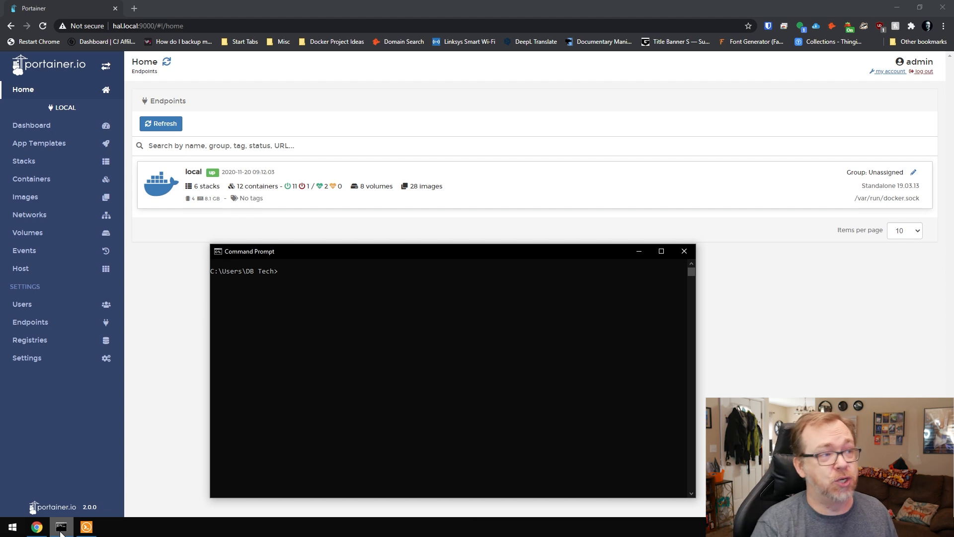
Step: Run arp -a to list the 192.168.68.x devices with their physical addresses
text(arp -)
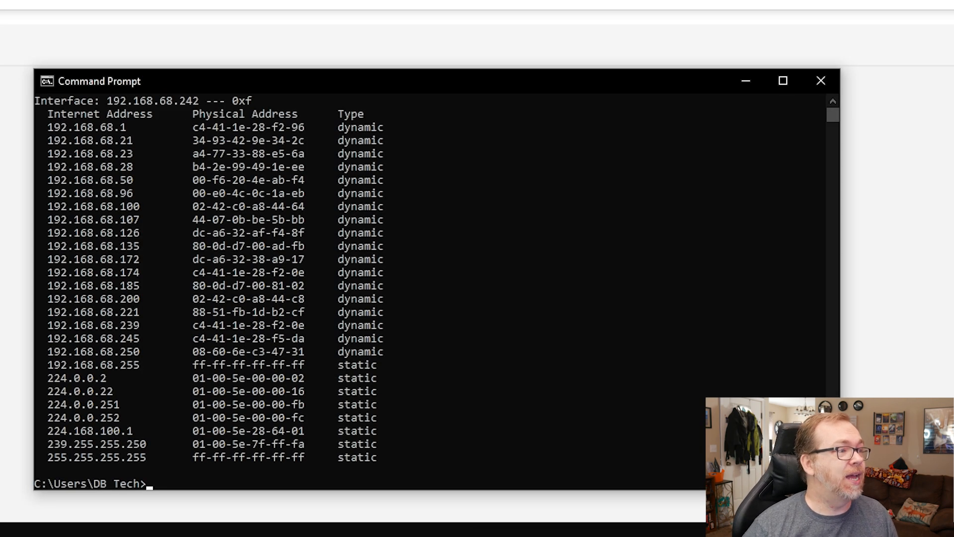
mouse_move(101, 163)
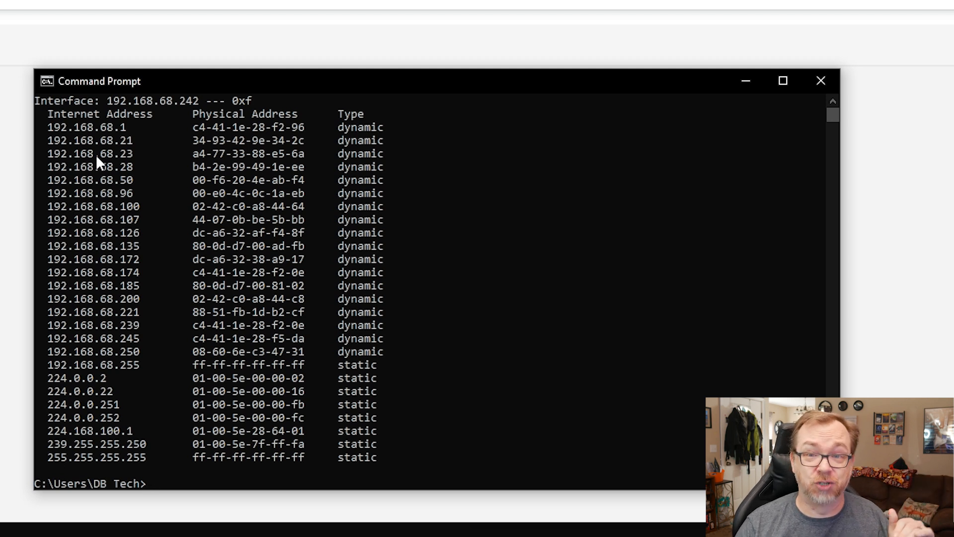
mouse_move(120, 131)
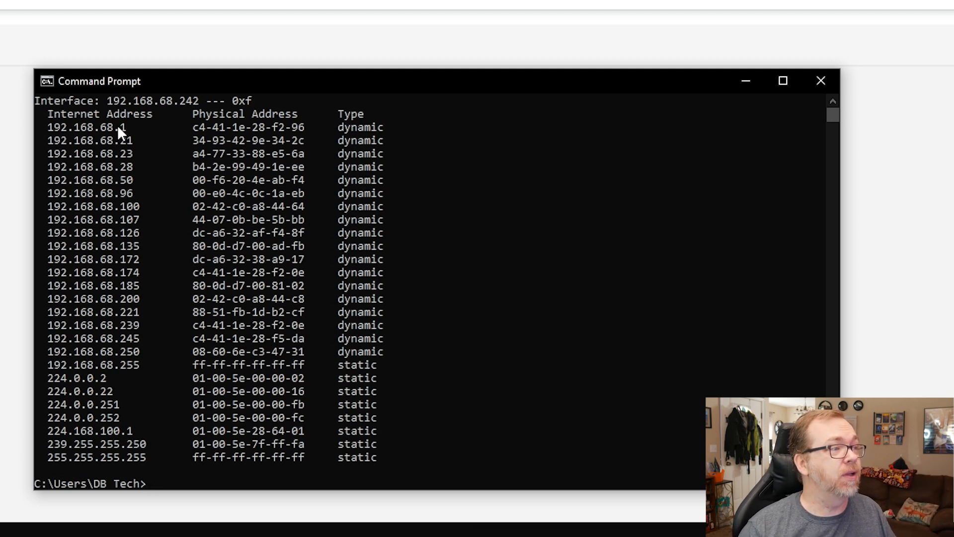
mouse_move(124, 135)
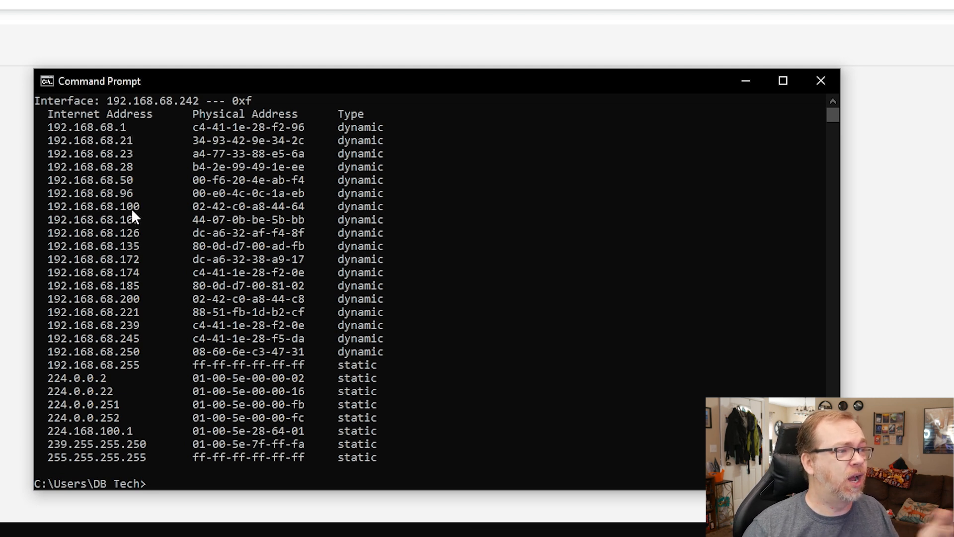
mouse_move(134, 314)
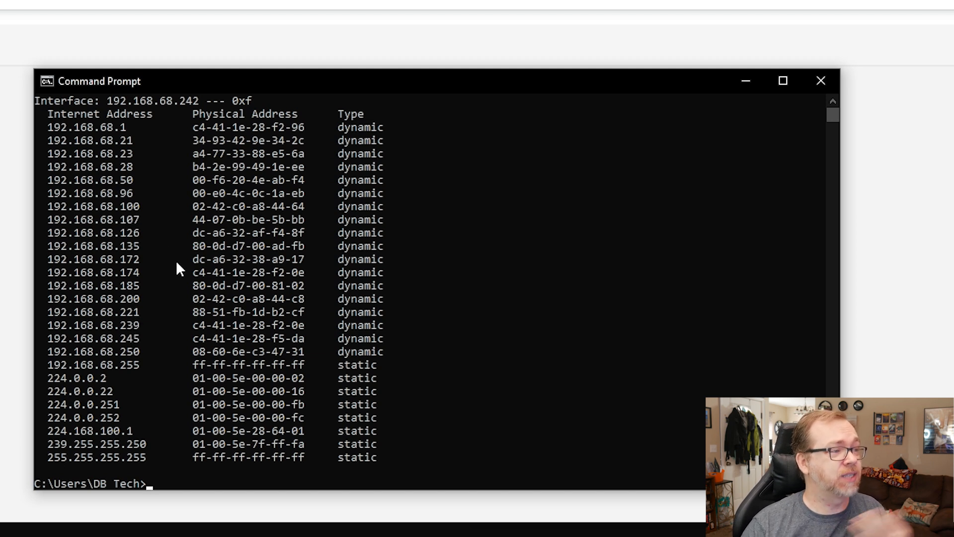
mouse_move(174, 343)
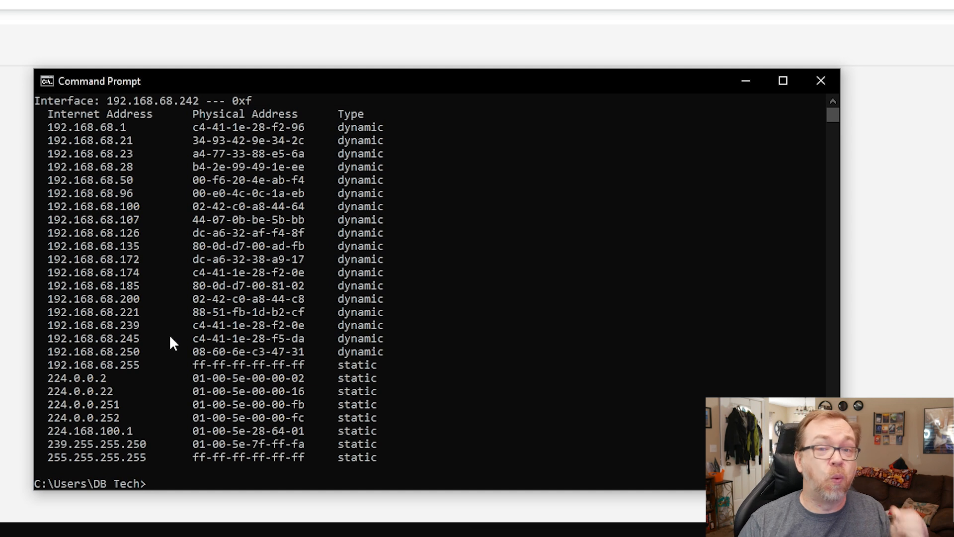
mouse_move(127, 325)
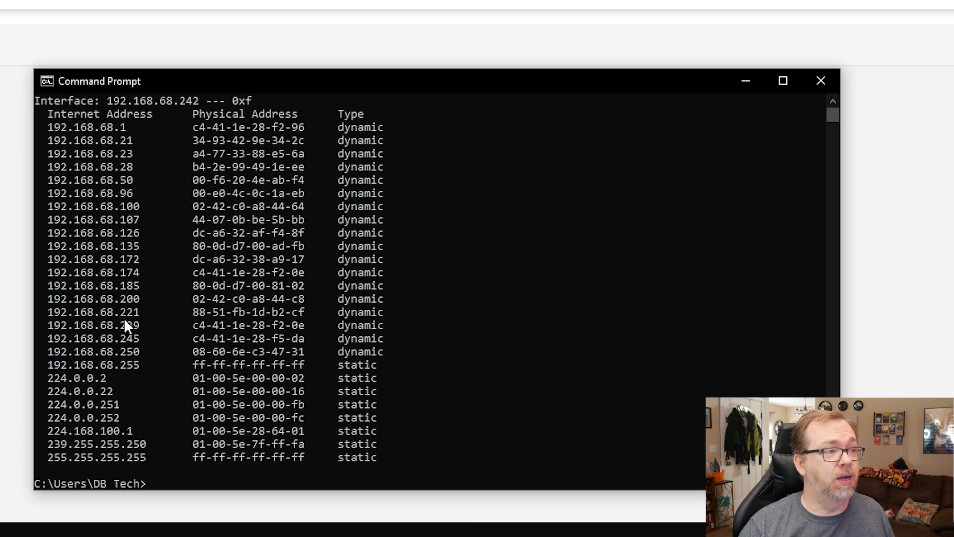
mouse_move(136, 252)
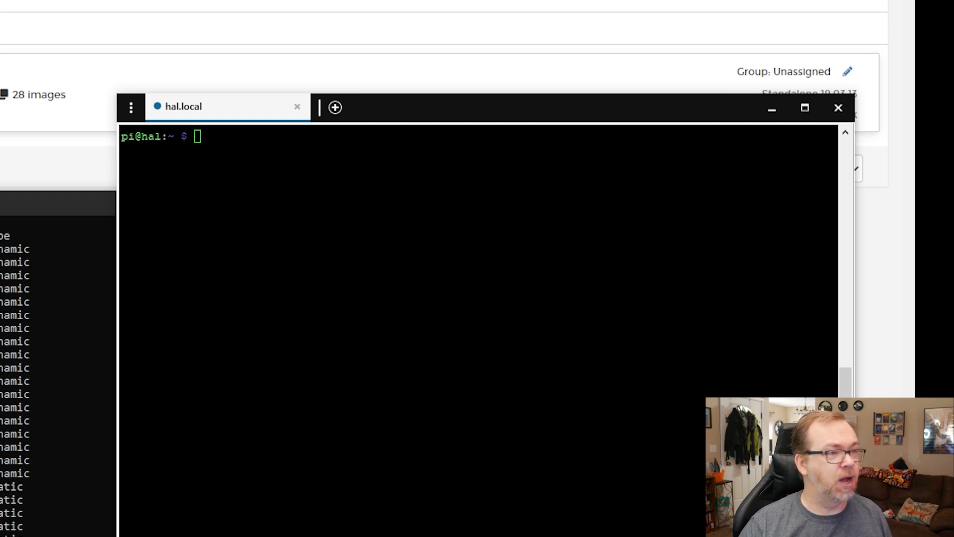
Step: Start the sudo docker network create -d macvlan command with parent eth0 and subnet 192.168.68.0/24
text(sudo docker network create -d macvlan -o parent=eth0 --subnet=192.168.68.0/24 --gateway=192.168.68.1 --ip-range=192.168.68.150/32 ag_hal)
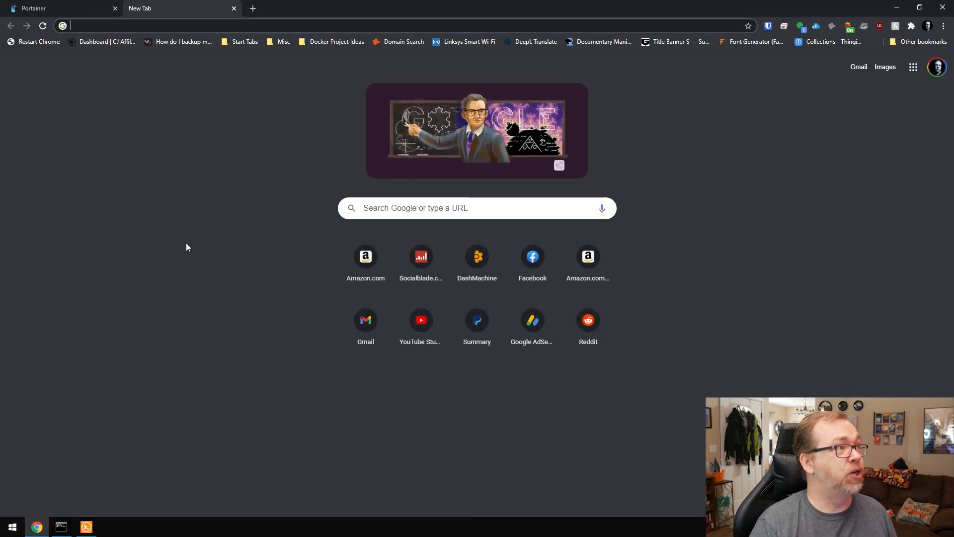
Step: Log into openmediavault at hal.local:81 and view eth0's static 192.168.68.126 interface settings
text(hal.local:81)
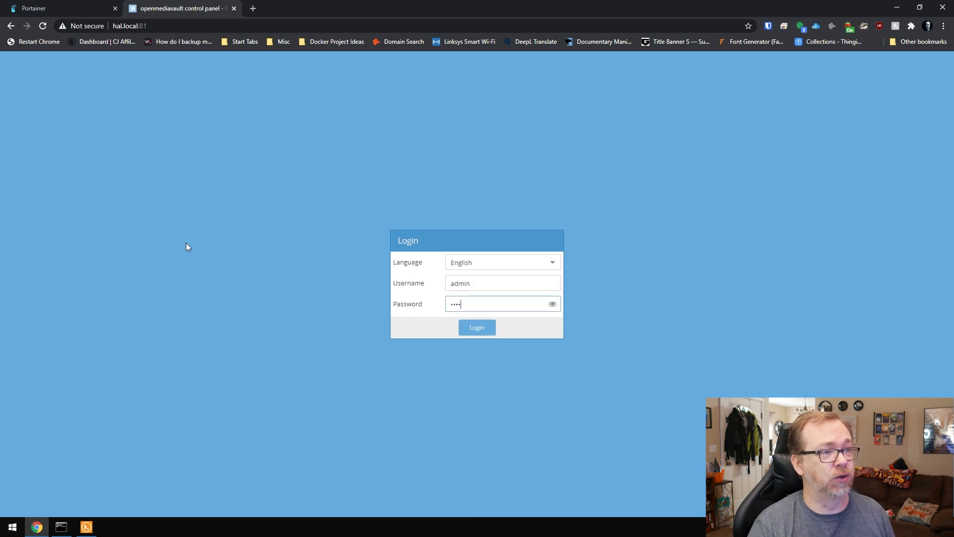
click(477, 327)
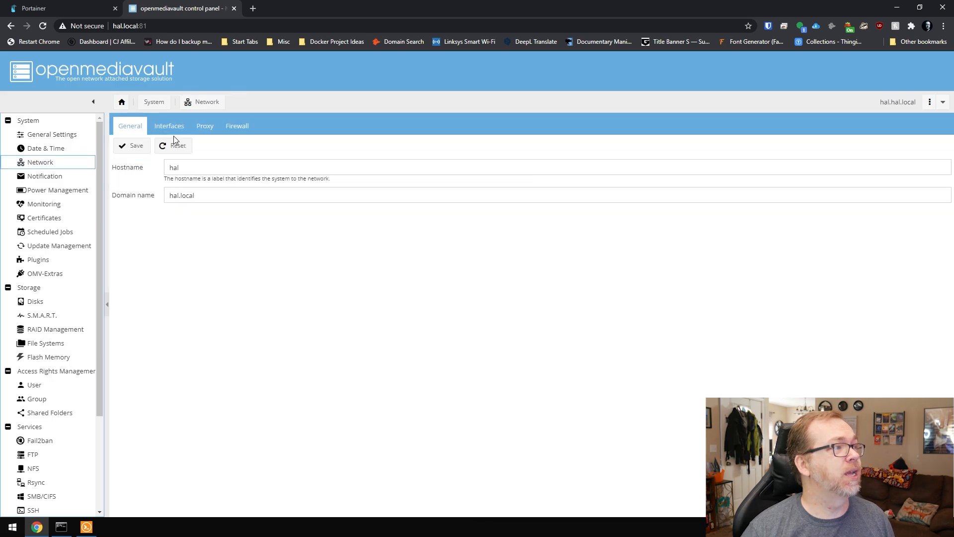
click(169, 125)
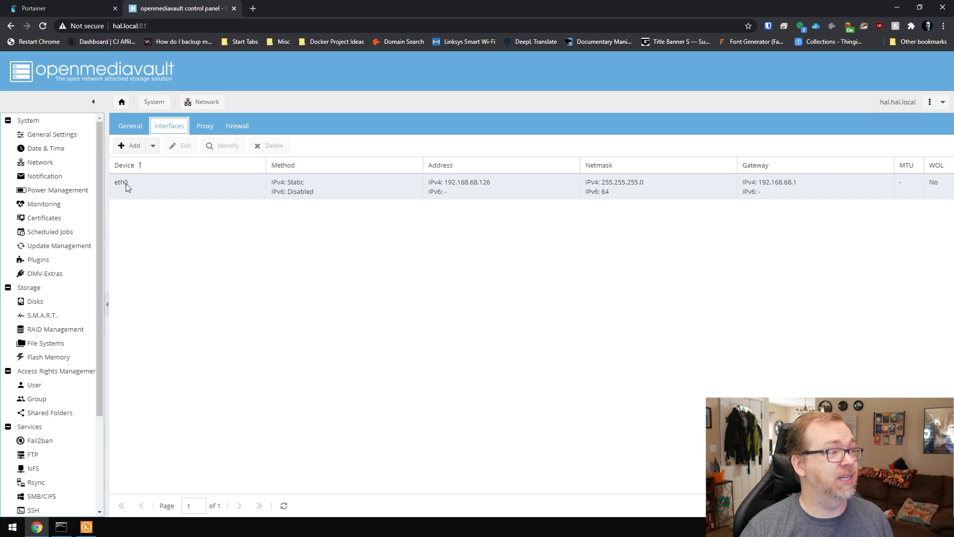
mouse_move(150, 187)
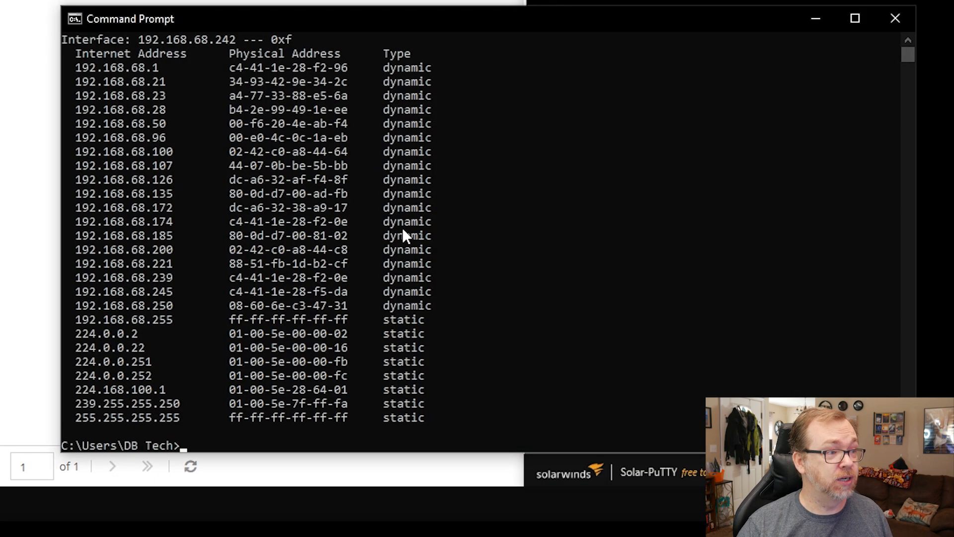
Step: Run ipconfig to show the PC's IPv4 192.168.68.242, mask 255.255.255.0 and gateway 192.168.68.1
text(ipconfig)
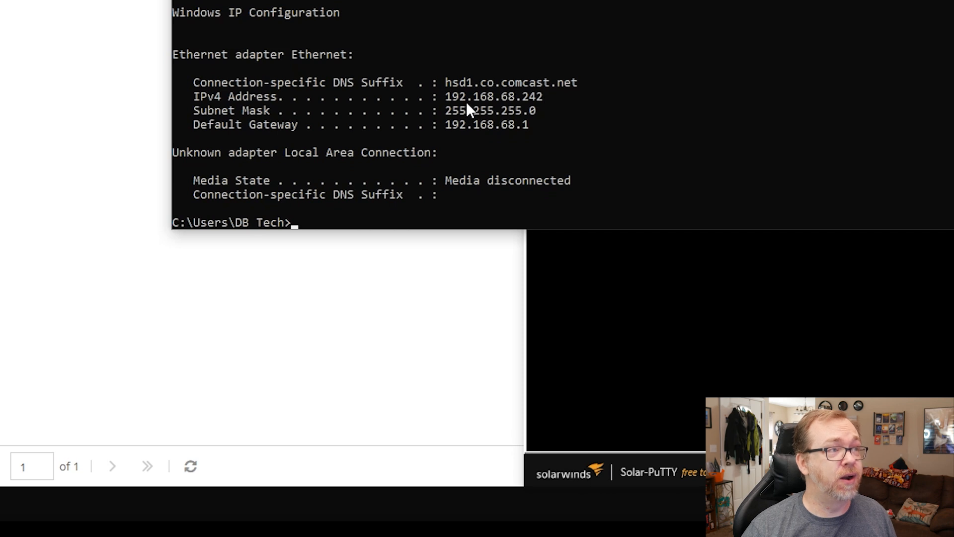
mouse_move(459, 101)
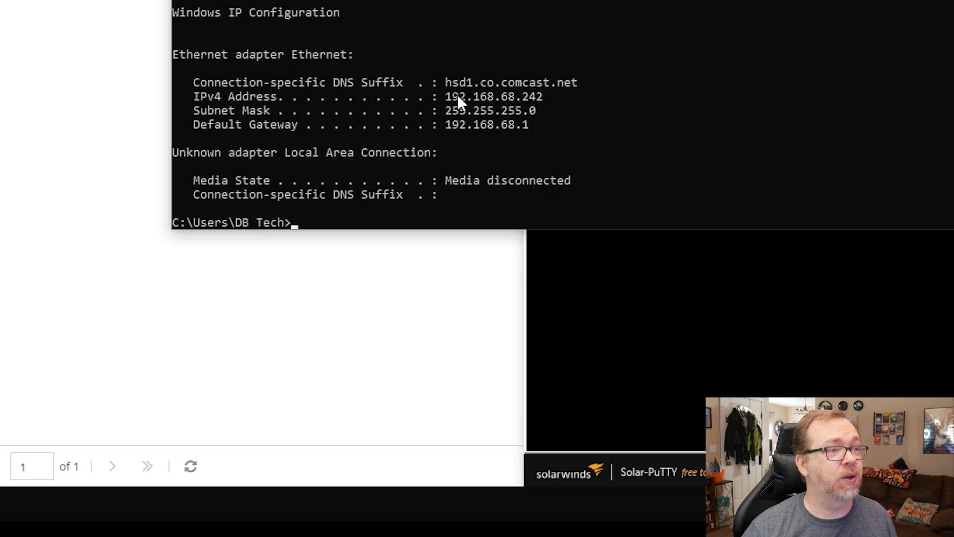
mouse_move(509, 104)
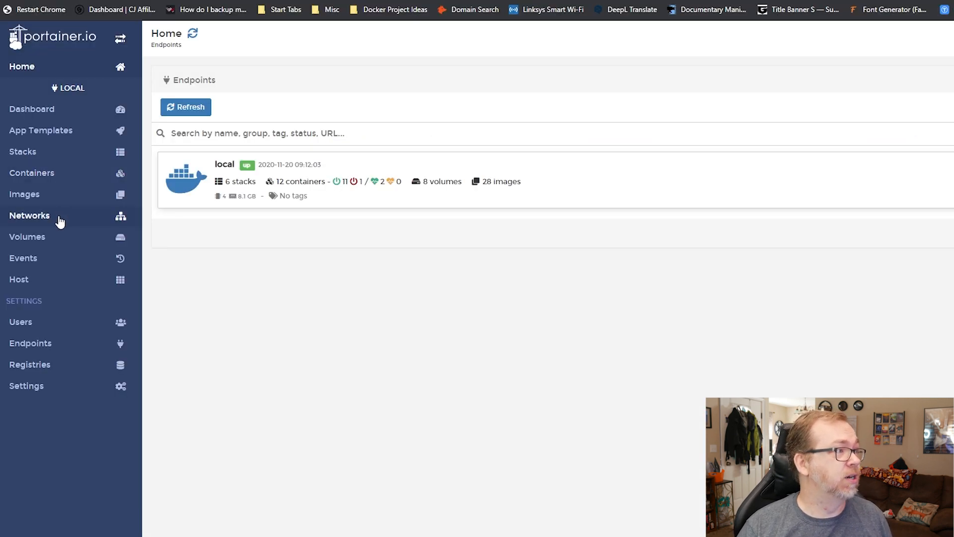
Step: View Portainer's network list to confirm the ag_hal macvlan network on 192.168.68.0/24
click(30, 214)
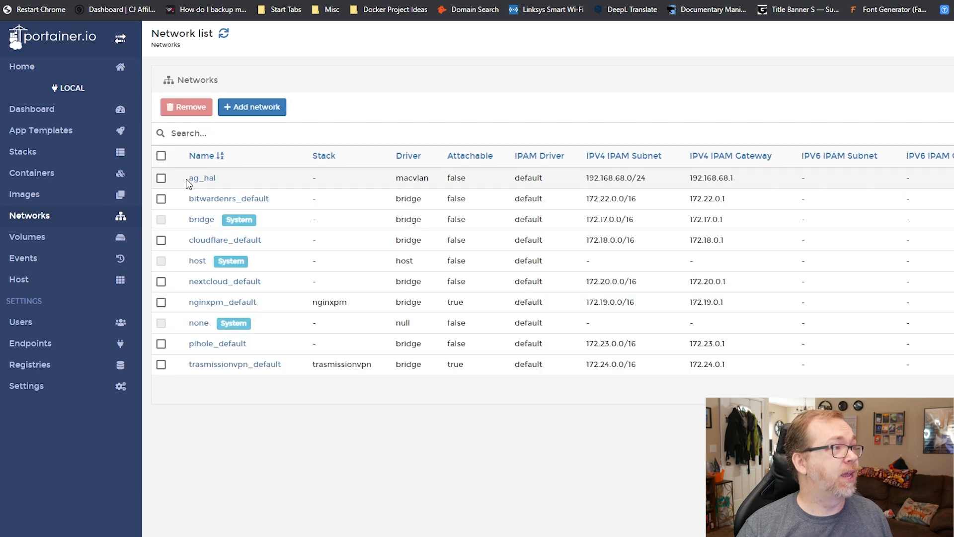
mouse_move(219, 182)
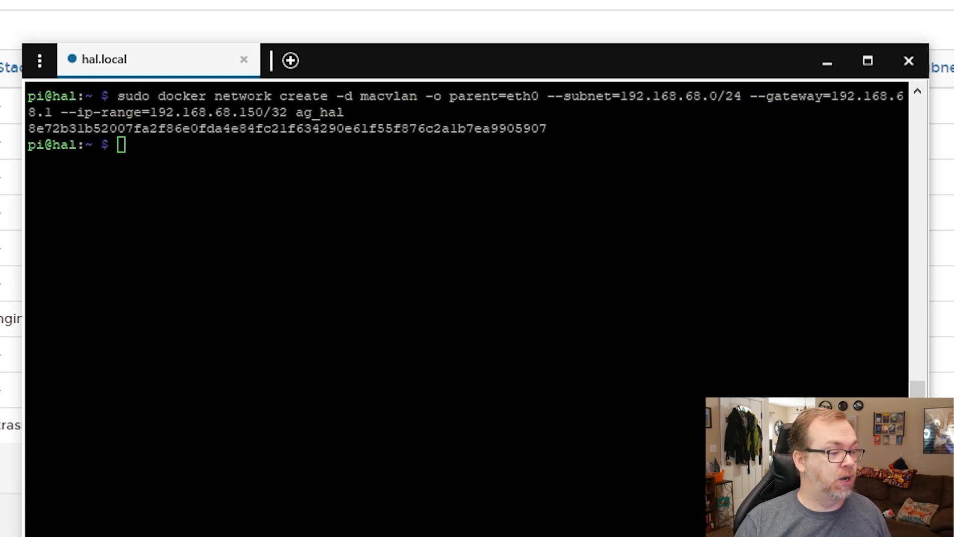
Step: Run docker volume create agwork in the hal.local SSH session
text(docker volume create agwork)
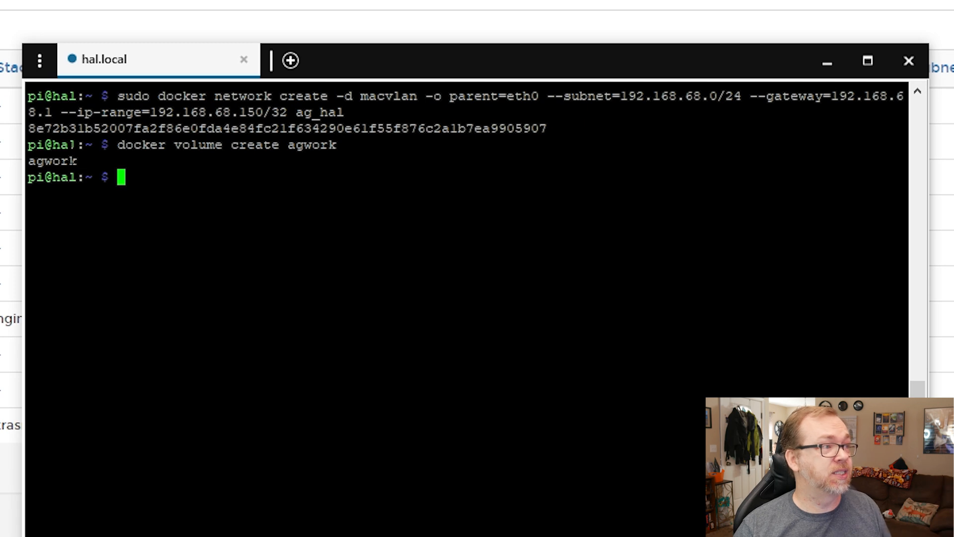
text(docker volume create agwork)
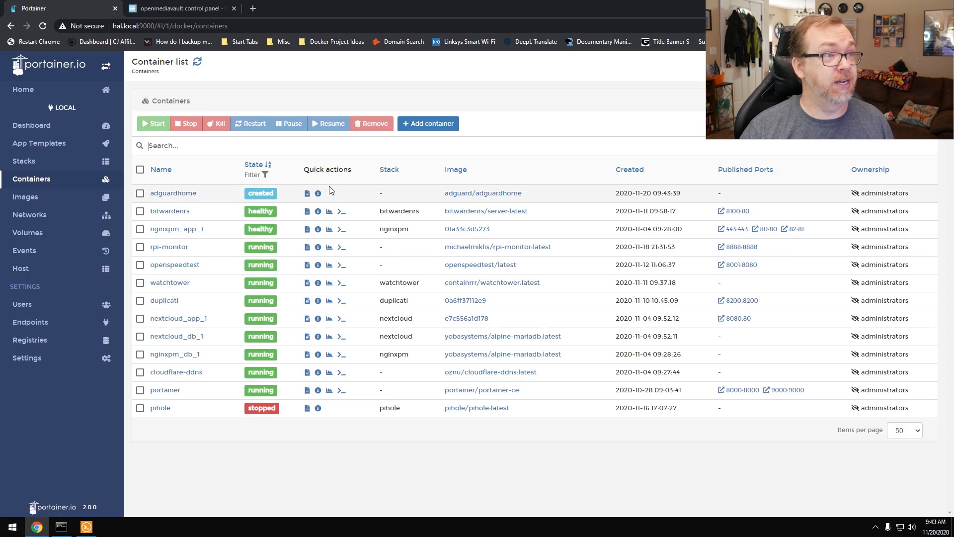
Step: Duplicate the adguardhome container, assign its network and redeploy it, replacing the existing one
click(173, 192)
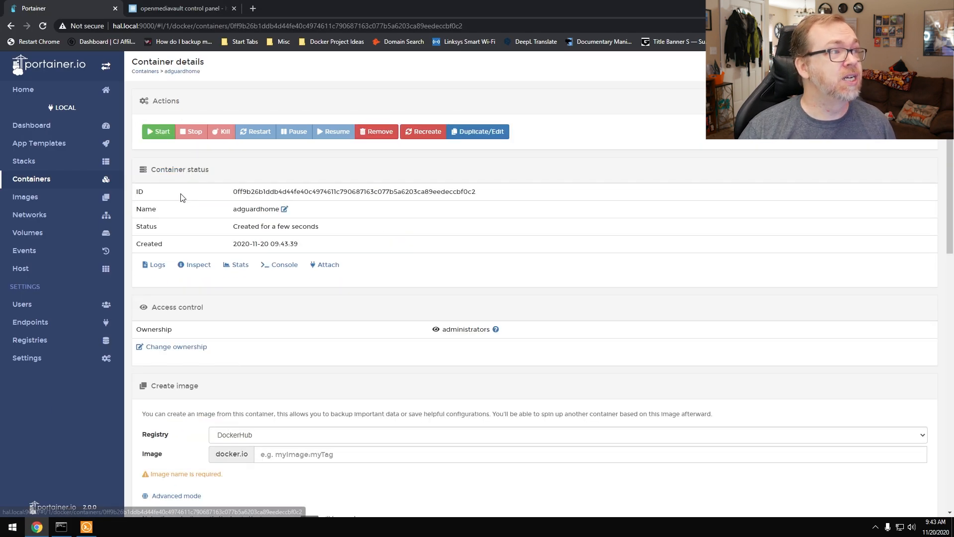
click(477, 131)
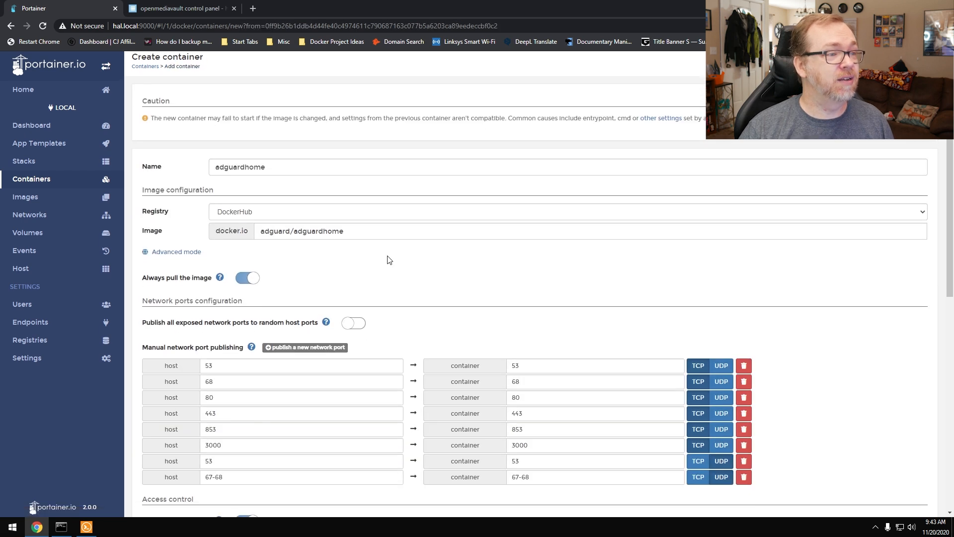
scroll(down, 3)
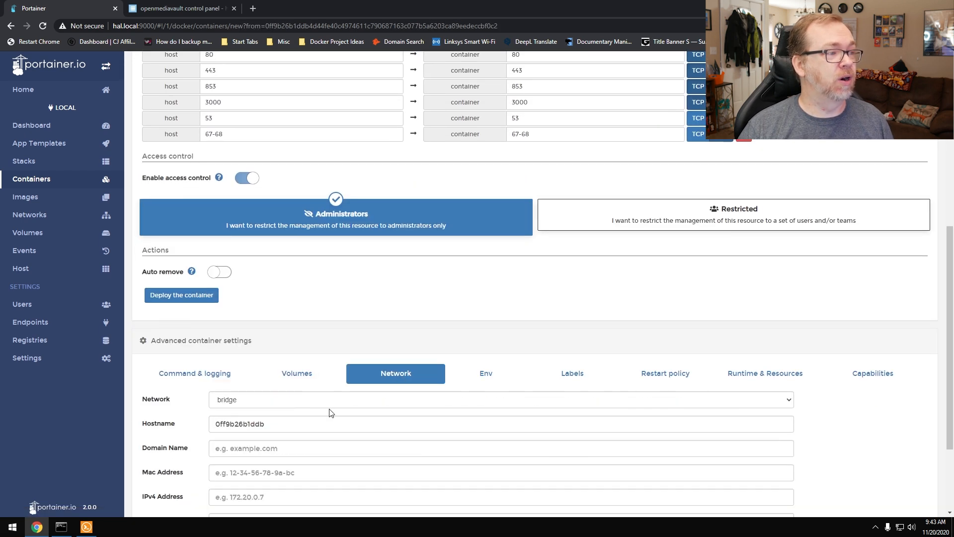
click(501, 399)
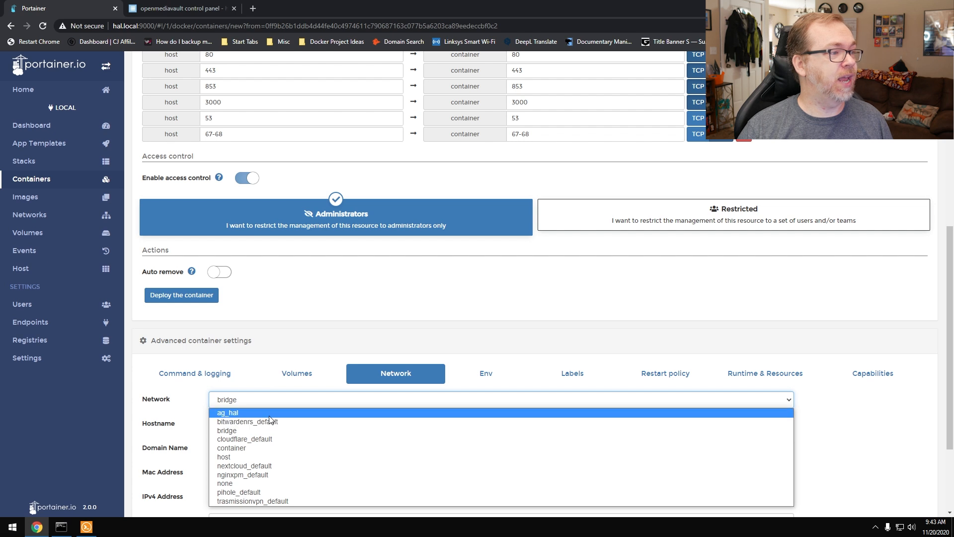
click(181, 294)
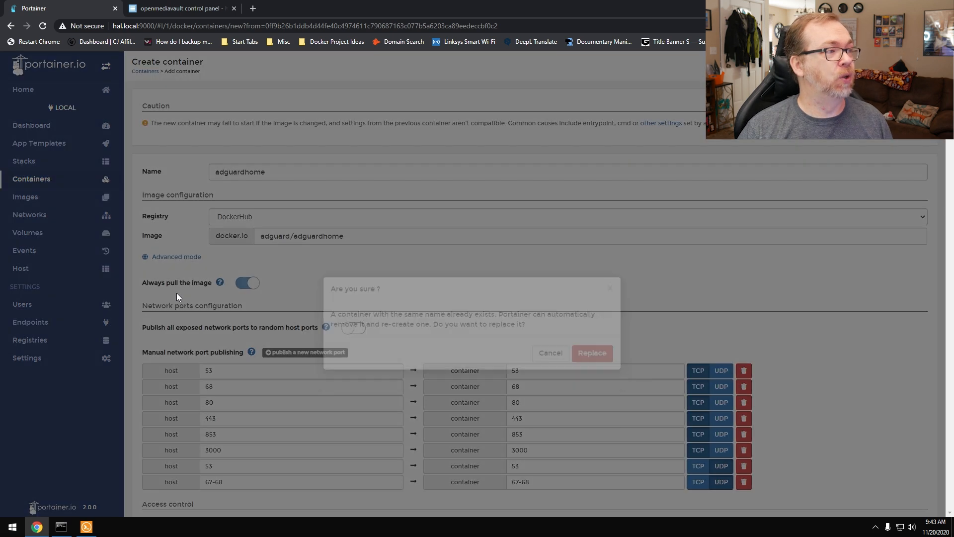
click(549, 353)
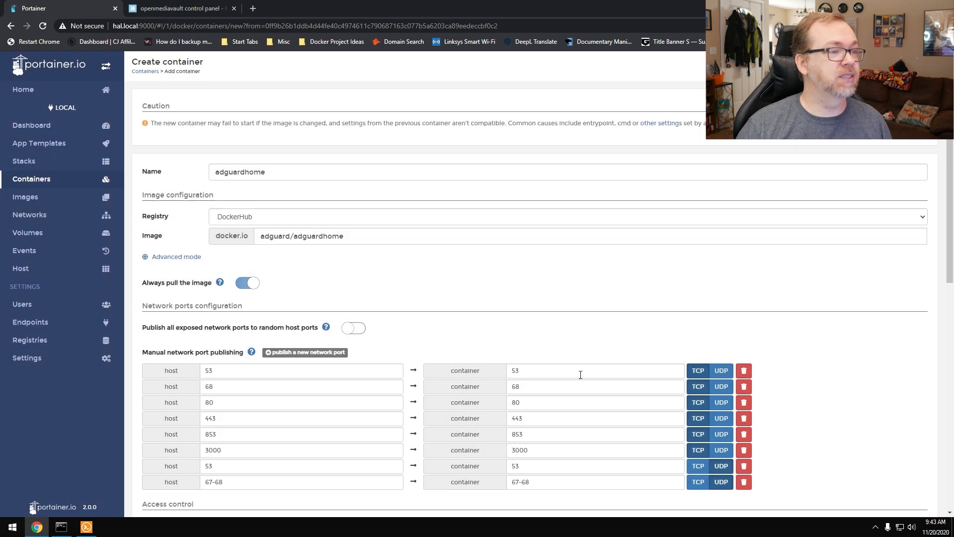
mouse_move(491, 298)
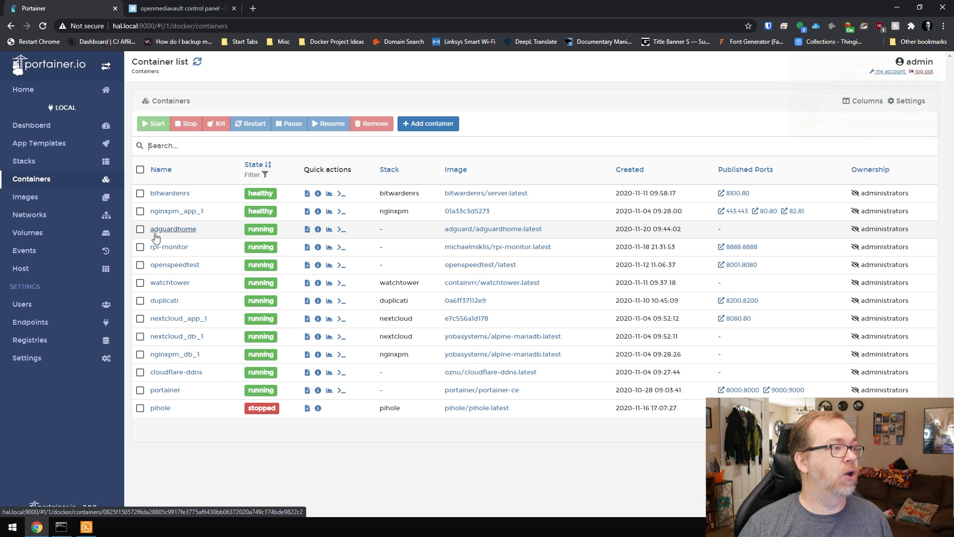
Step: Start AdGuard Home's setup wizard and bind the admin interface and DNS server to eth0 at 192.168.68.150
click(307, 228)
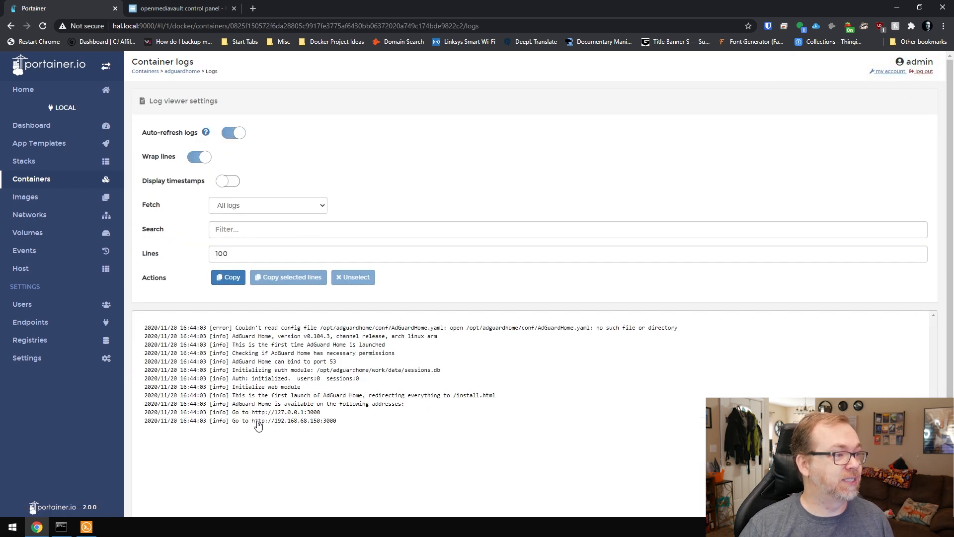
mouse_move(252, 426)
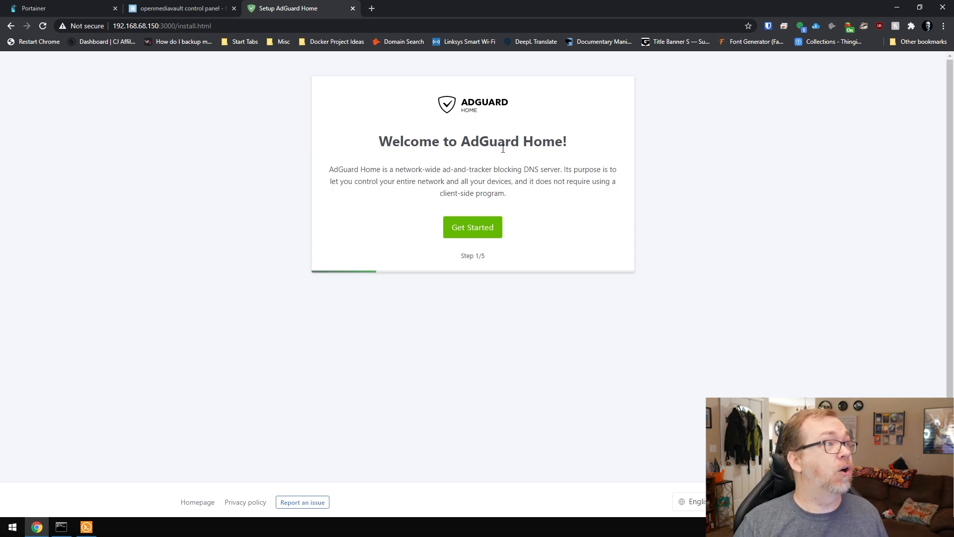
click(472, 227)
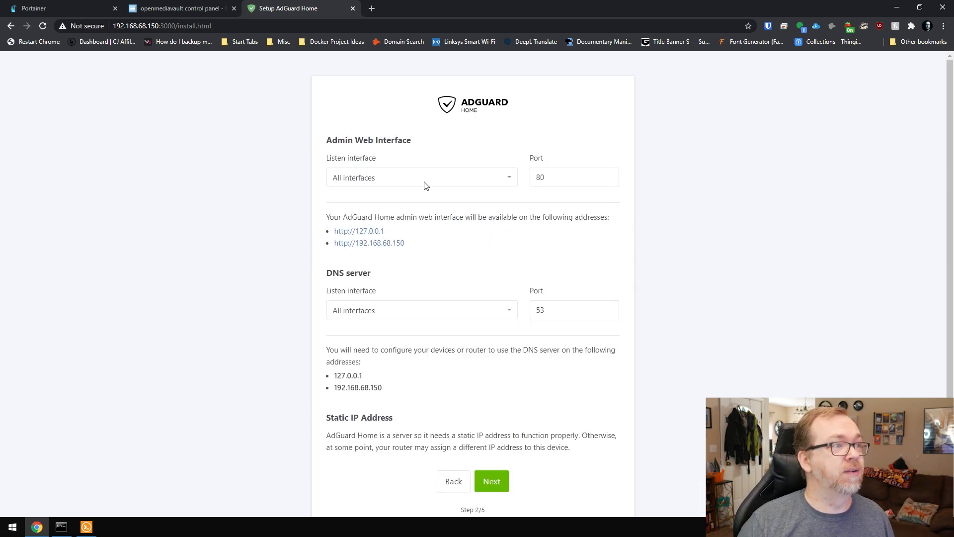
click(422, 177)
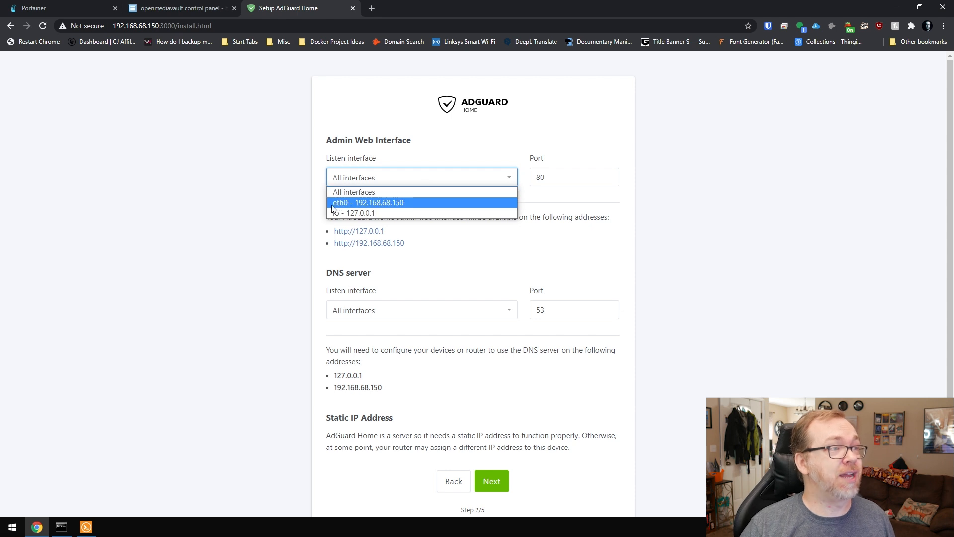
mouse_move(371, 206)
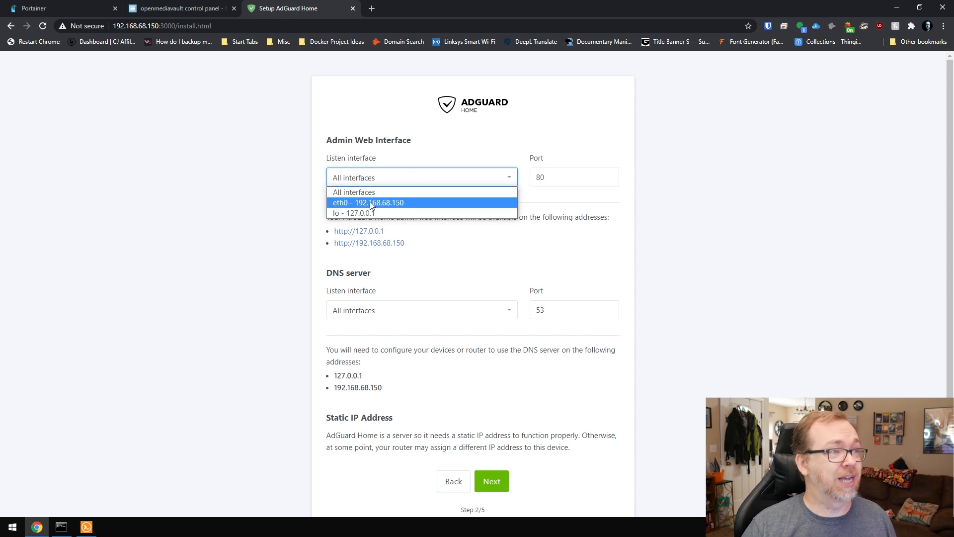
click(367, 202)
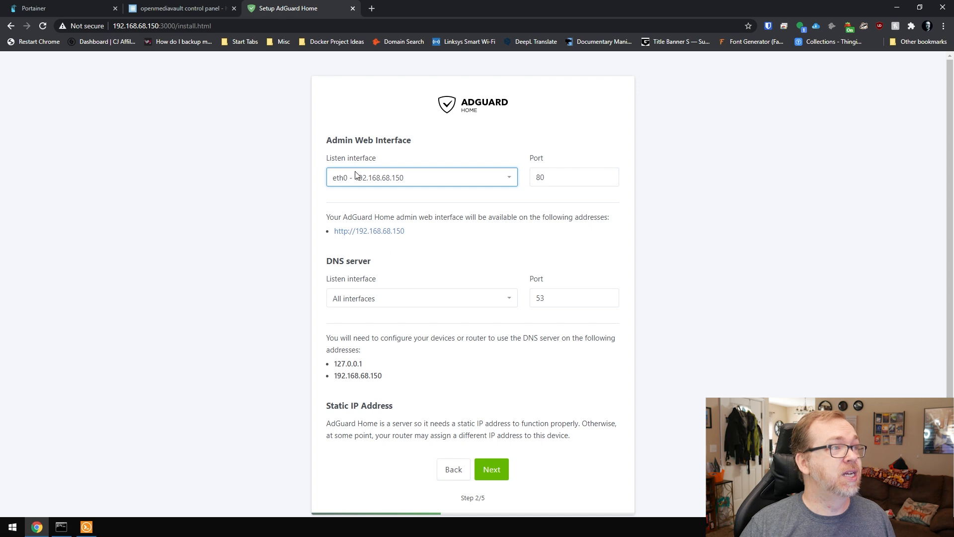
mouse_move(363, 286)
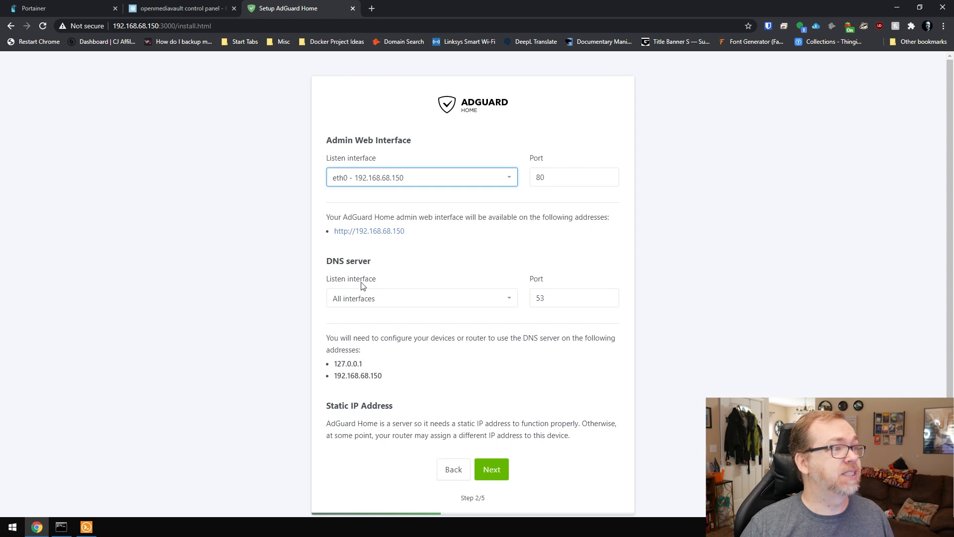
click(421, 298)
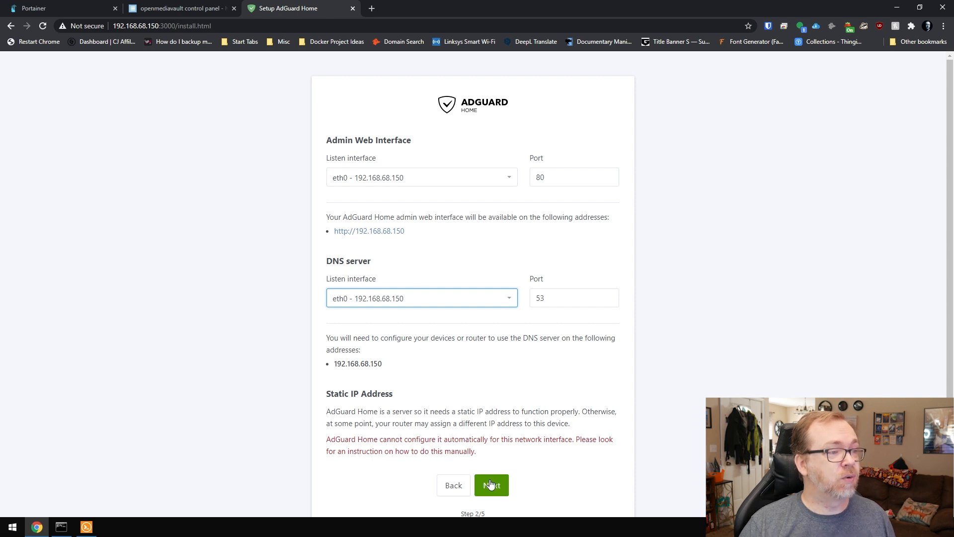
click(491, 485)
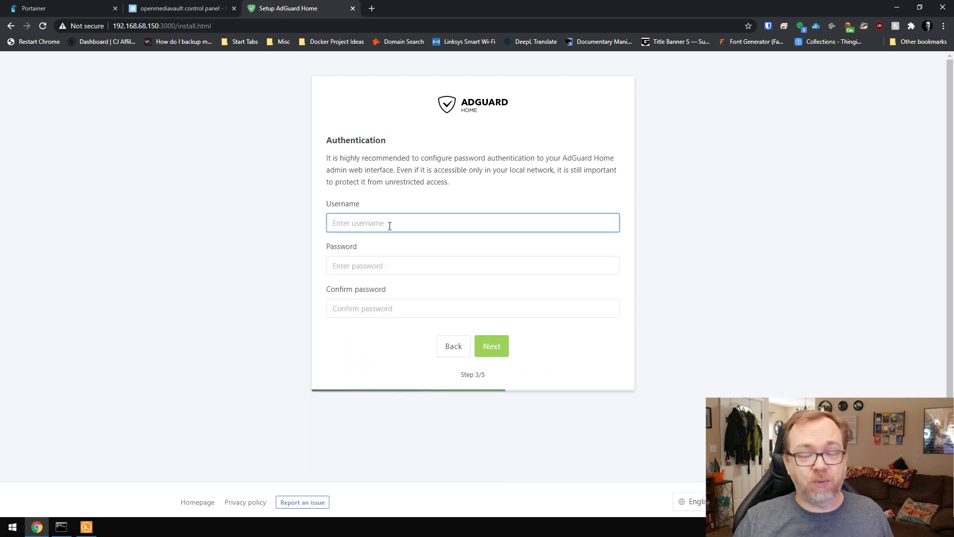
Step: Create the admin login dbtech with a confirmed password and continue to device configuration
text(dbtech)
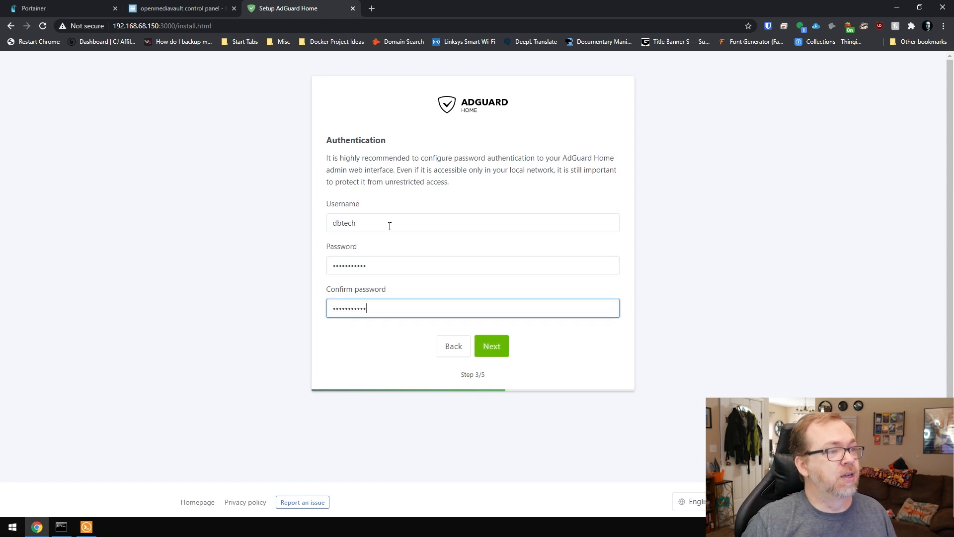
click(491, 346)
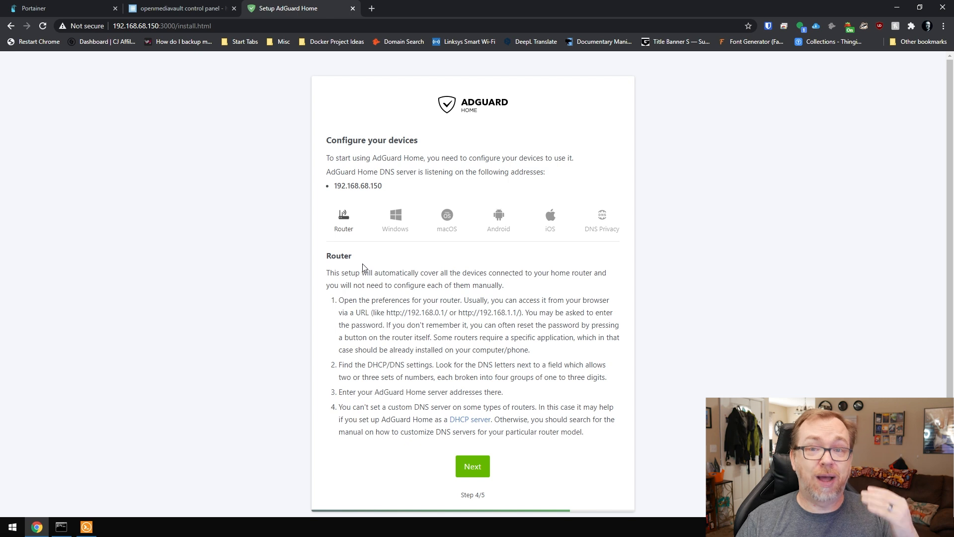
mouse_move(693, 376)
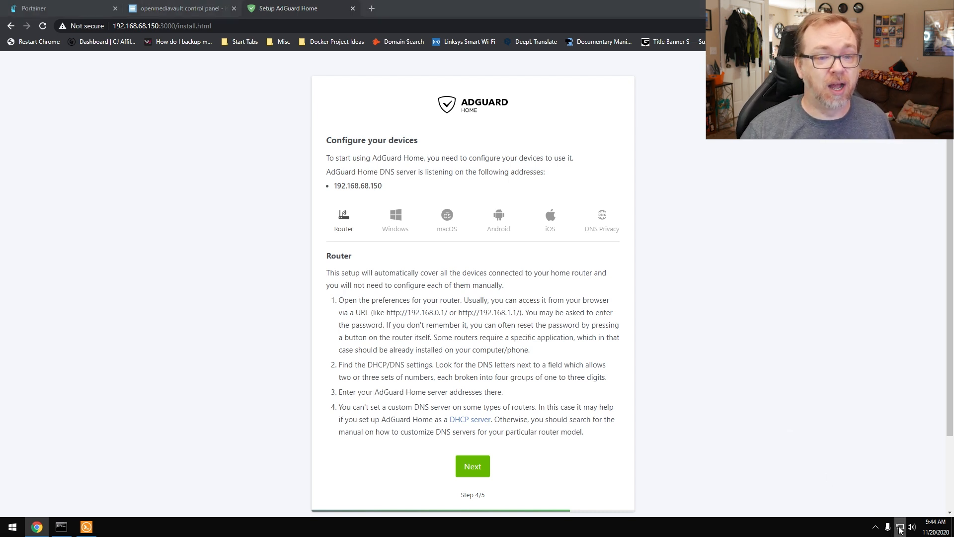
mouse_move(834, 500)
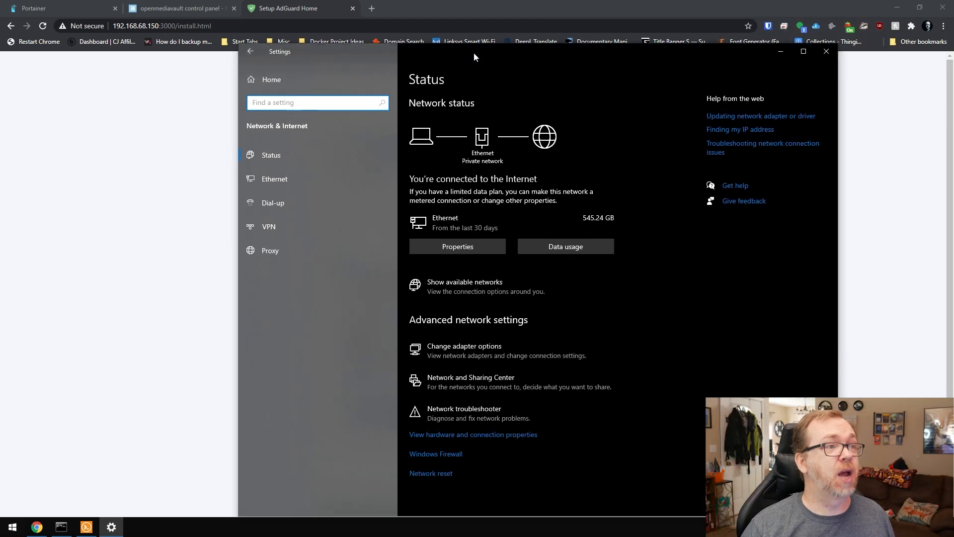
Step: Go back through Windows Settings to the network status and list of network adapters
click(274, 178)
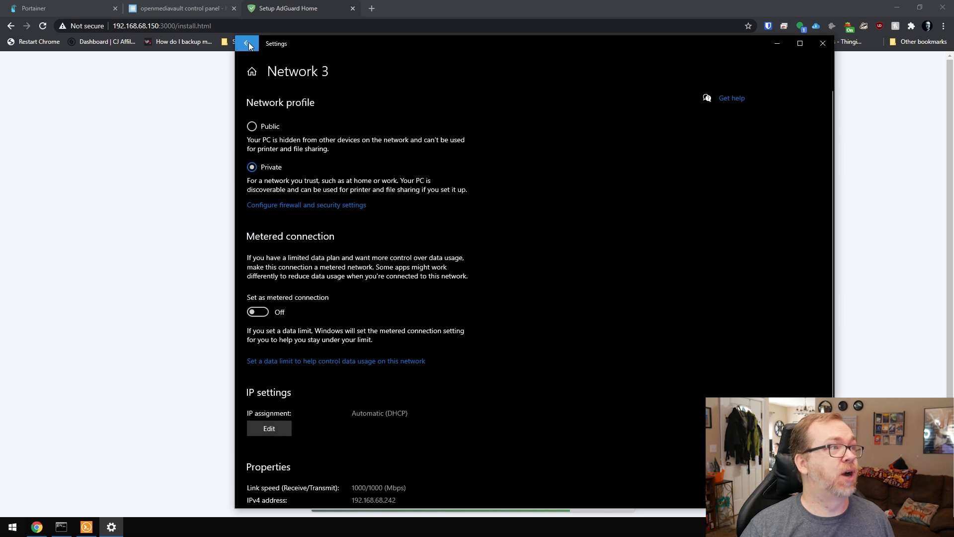
click(248, 43)
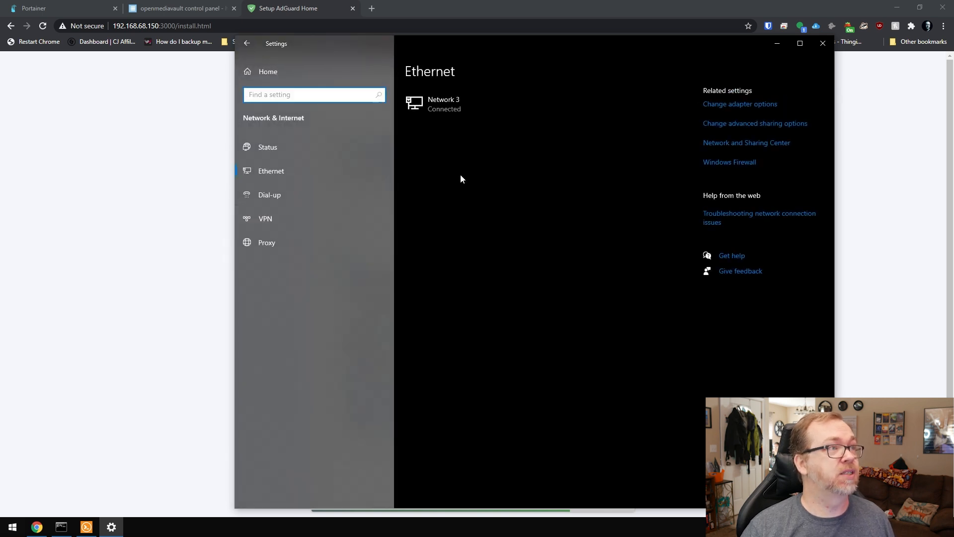
click(267, 146)
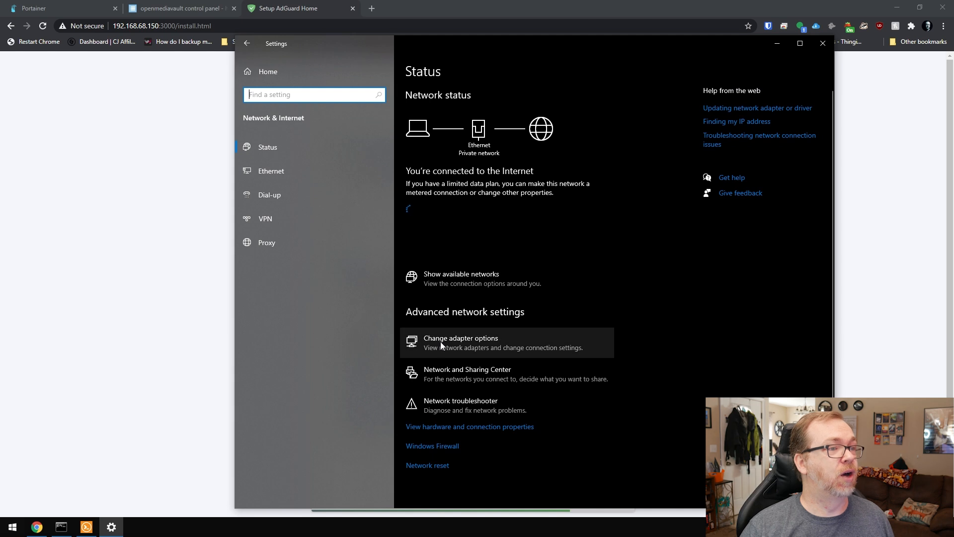
click(460, 338)
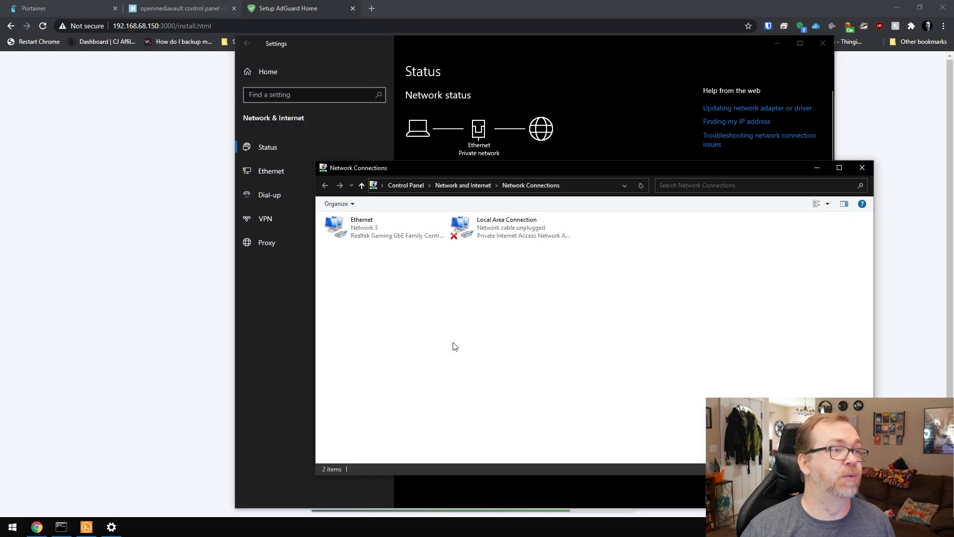
Step: Reach the Ethernet adapter's IPv4 properties and switch to manually specified DNS server addresses
click(383, 227)
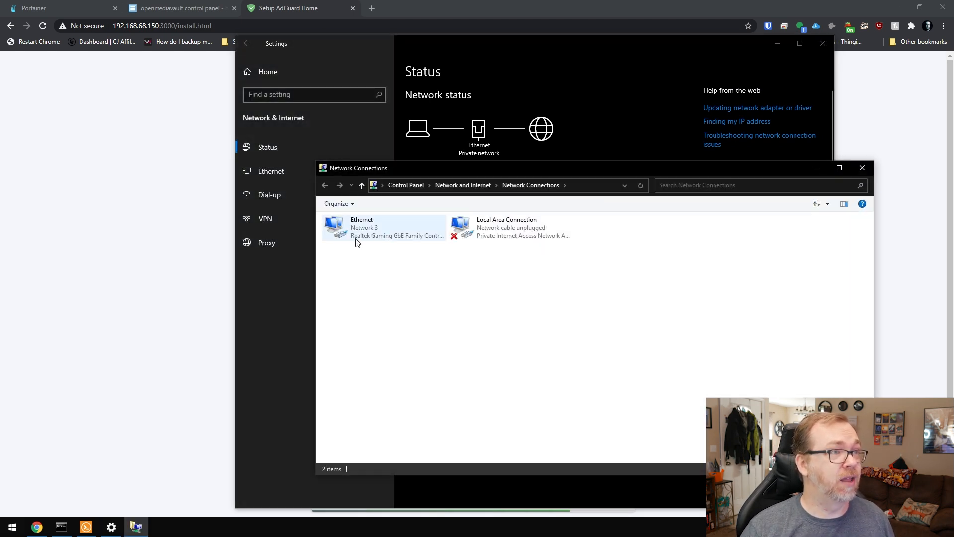
click(384, 227)
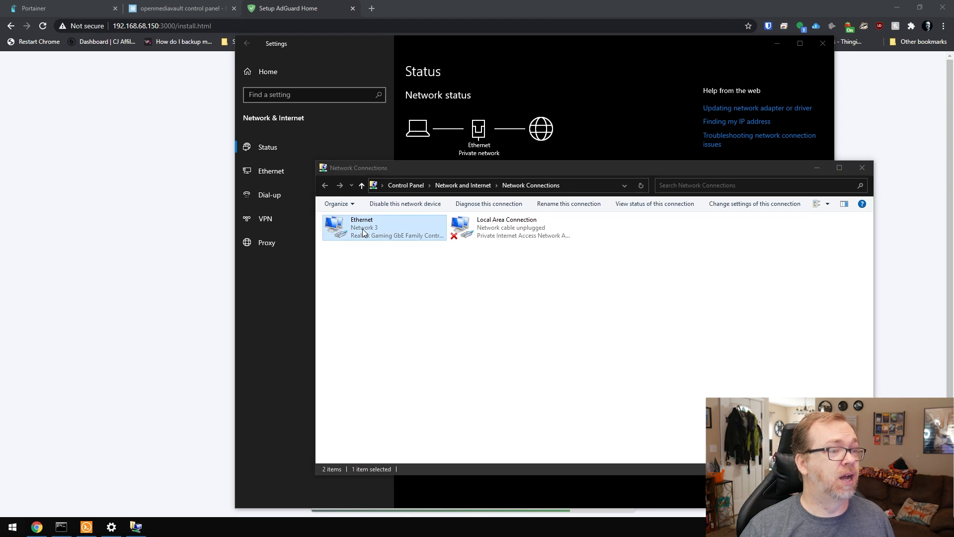
double_click(383, 228)
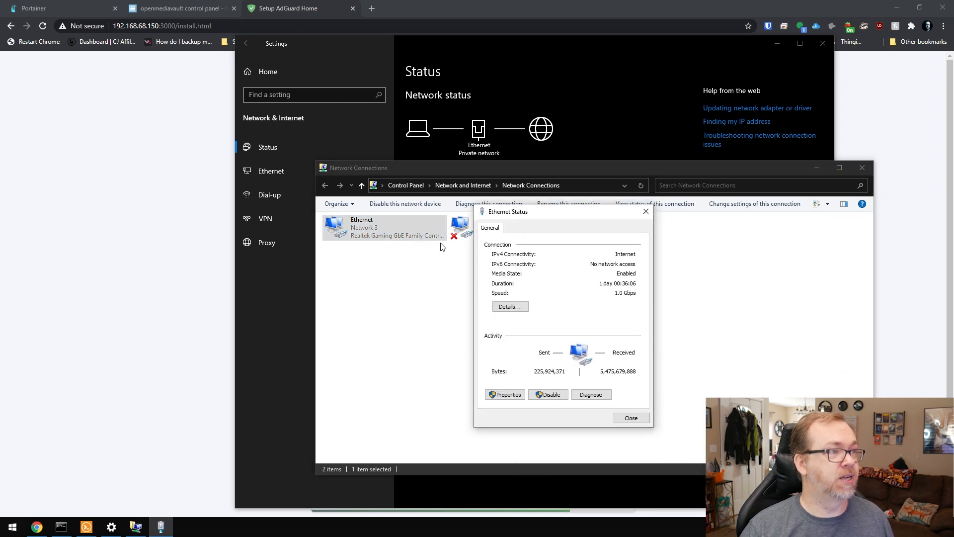
click(505, 393)
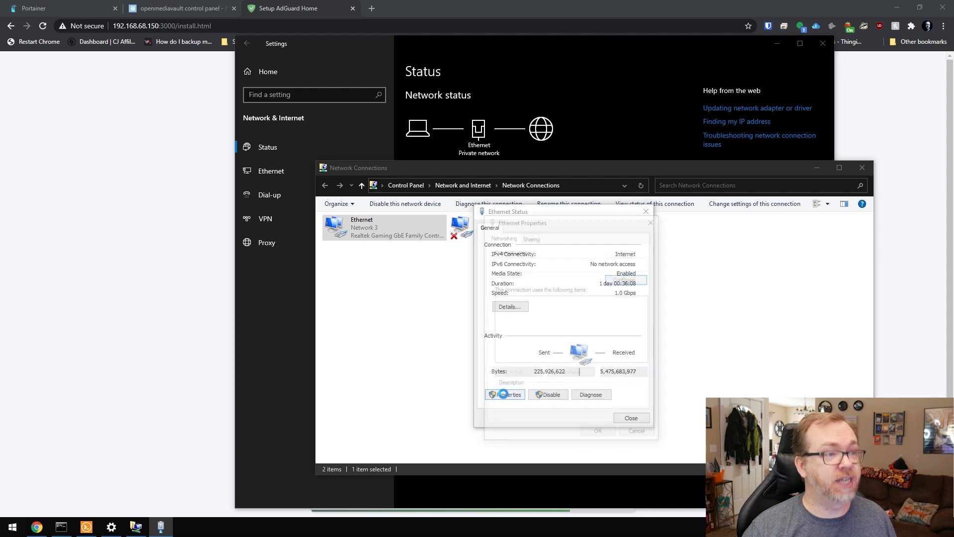
click(504, 394)
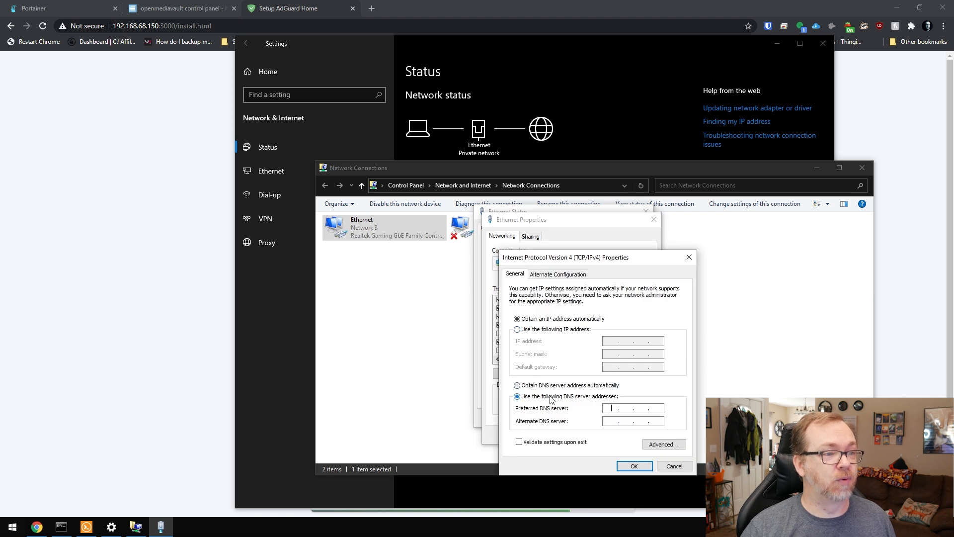
Step: Set 192.168.68.150 as the Ethernet connection's preferred DNS server and apply it
text(192.168.68.150)
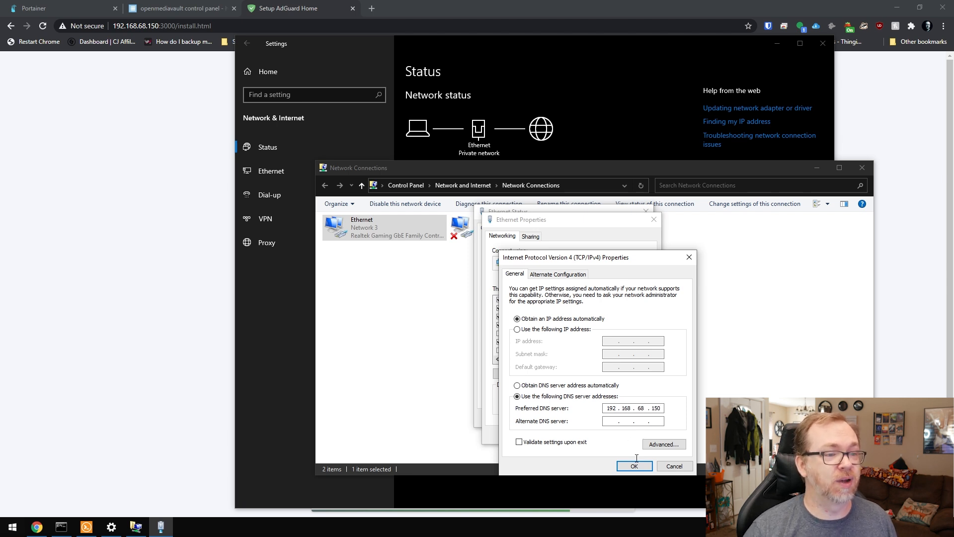
click(634, 465)
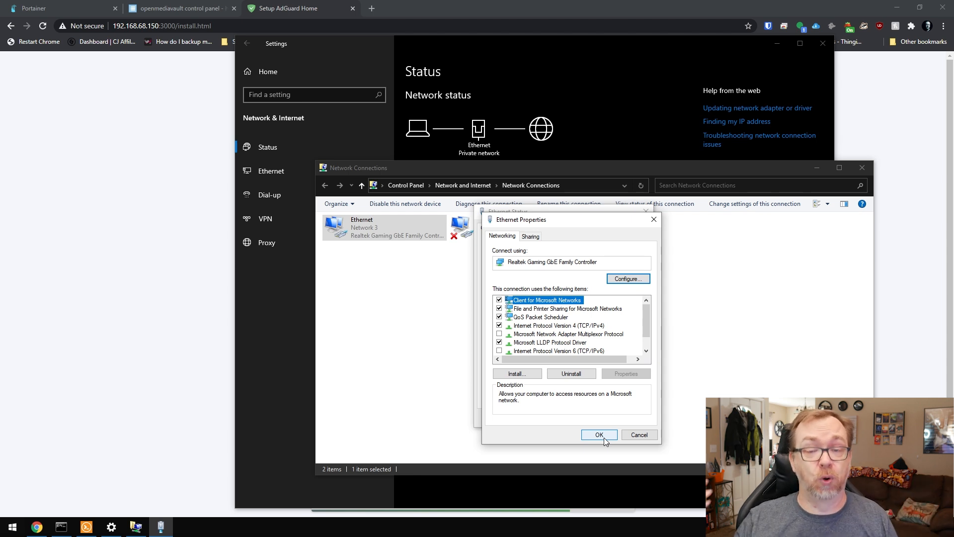
click(599, 434)
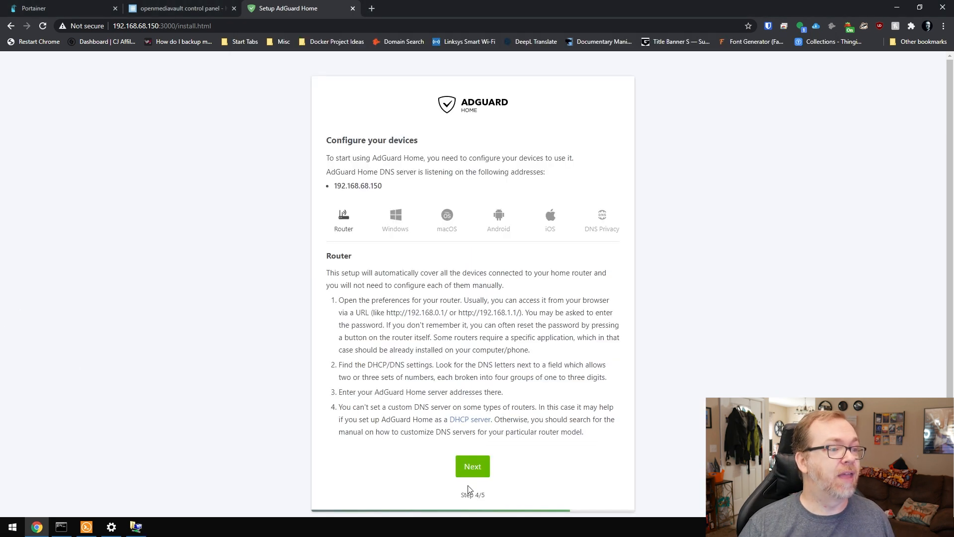
Step: Finish the AdGuard Home setup wizard and go to its dashboard login page
click(472, 466)
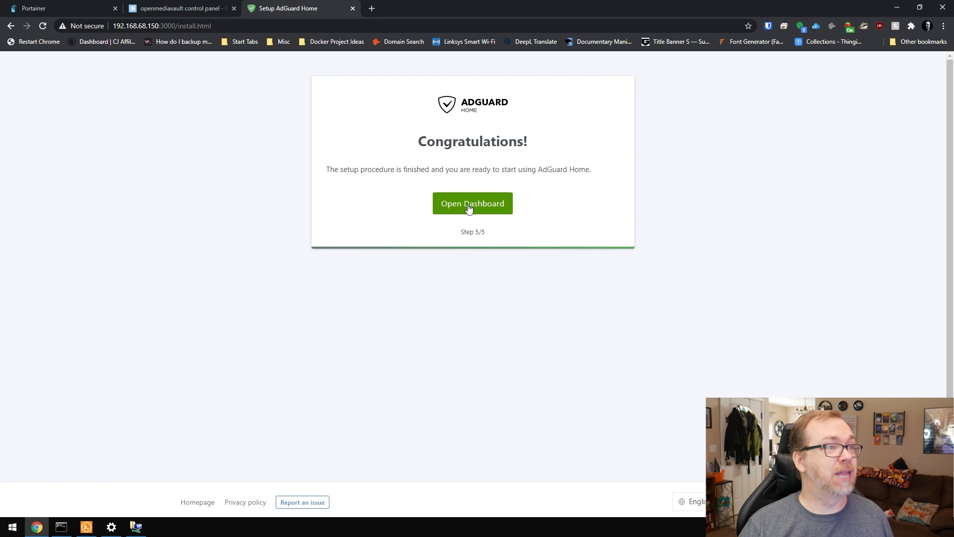
click(472, 203)
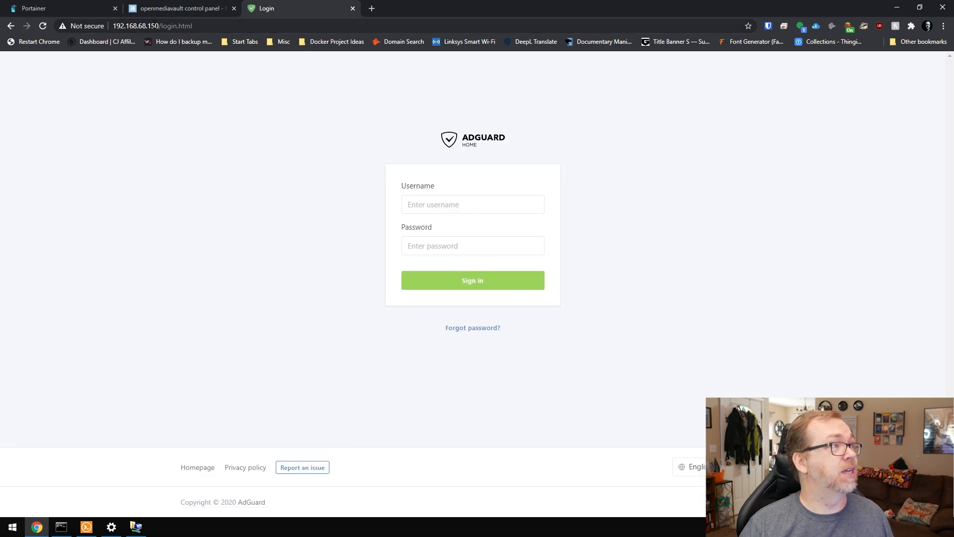
Step: Sign in to AdGuard Home as dbtech with its password to reach the dashboard
click(152, 25)
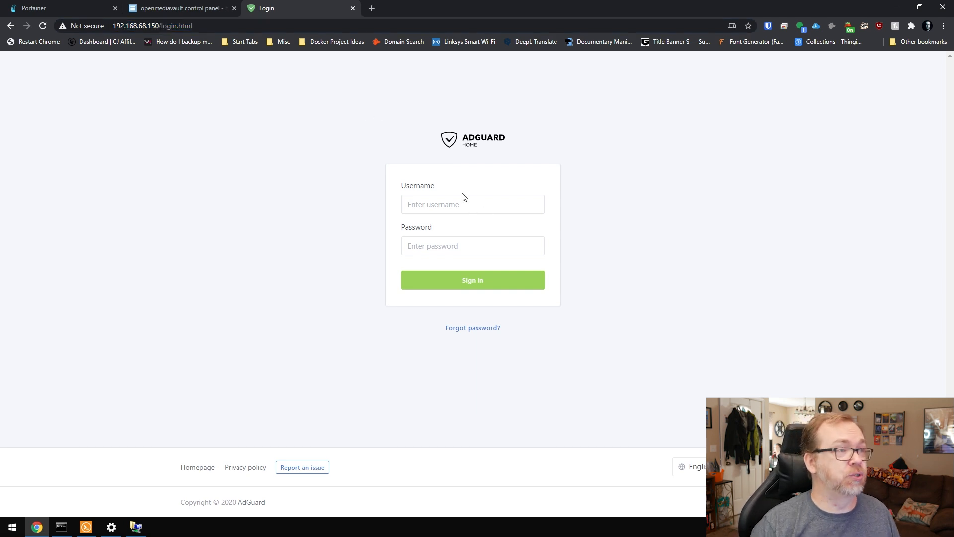
text(dbtech)
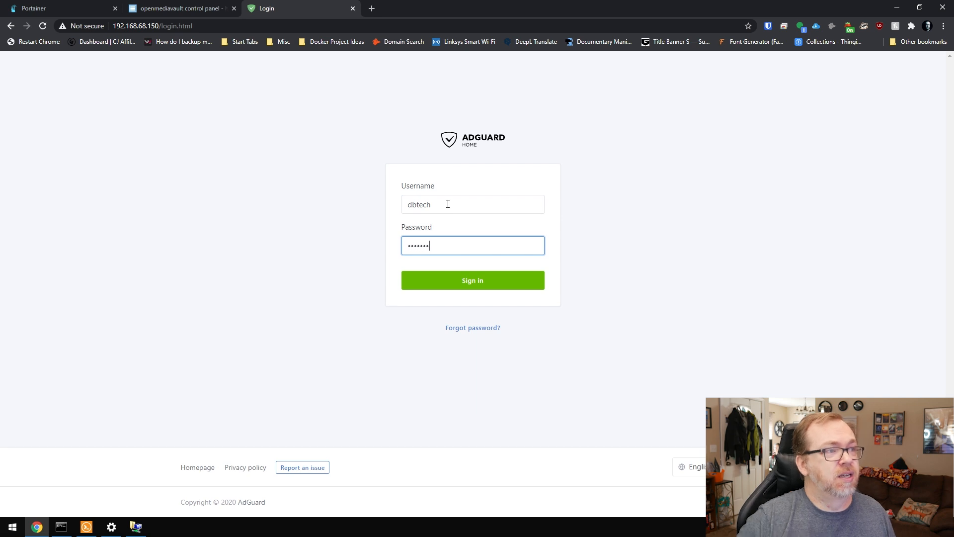
text(password)
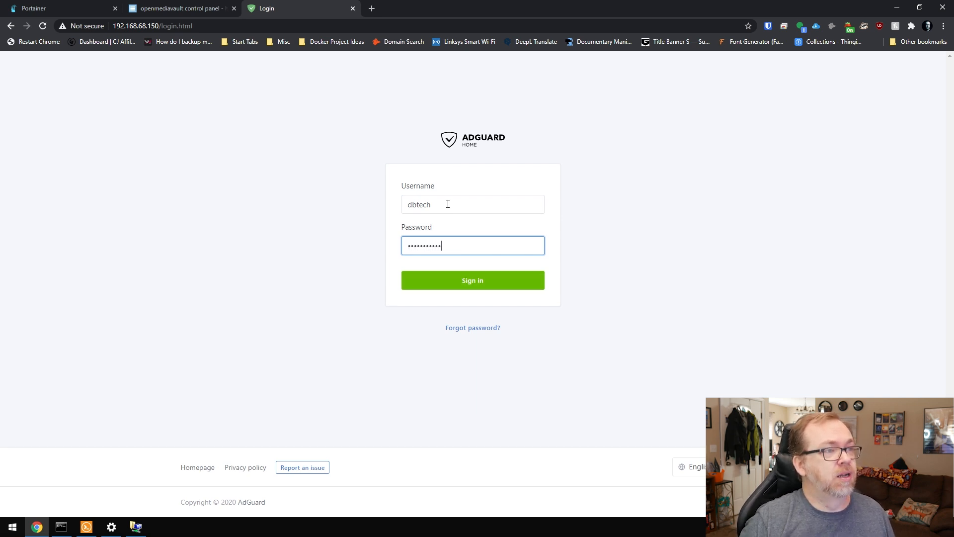
click(472, 279)
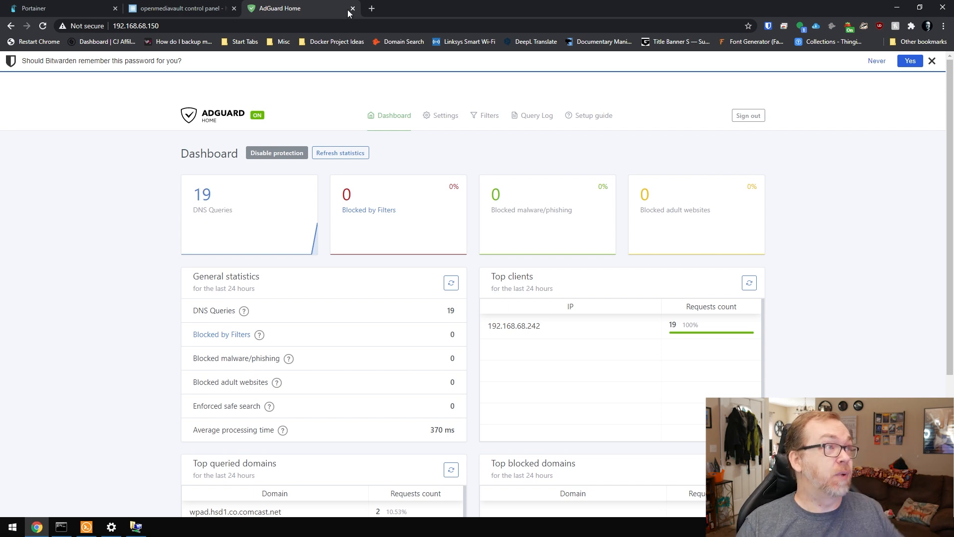
Step: Visit the Social Blade site in a new browser tab to generate DNS queries
click(371, 8)
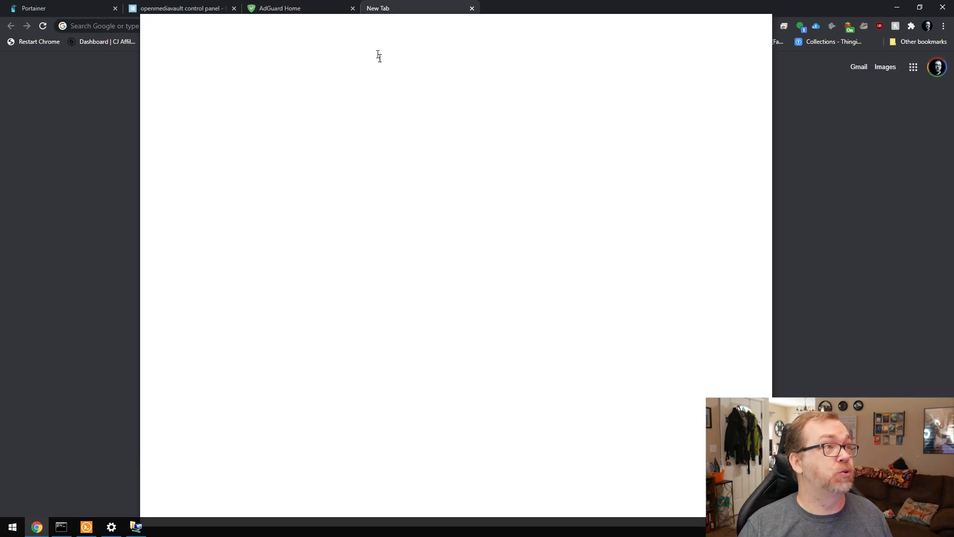
click(280, 8)
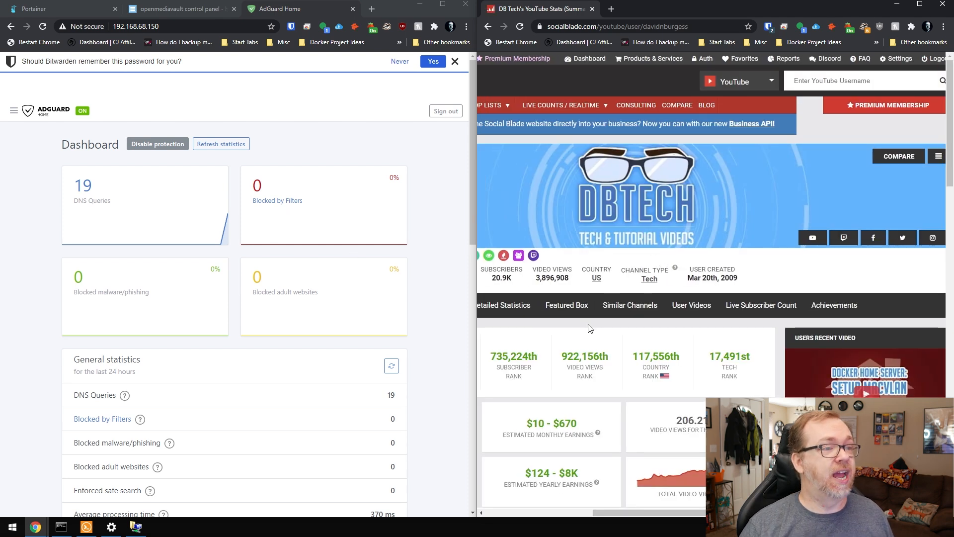
scroll(down, 3)
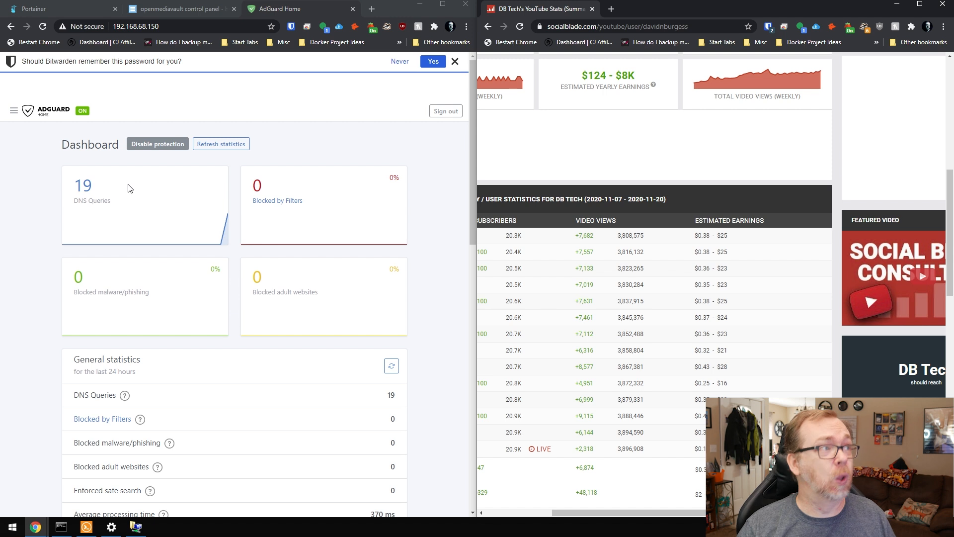
Step: Refresh the dashboard statistics to 42 queries with 4 blocked, then maximize Social Blade
click(220, 143)
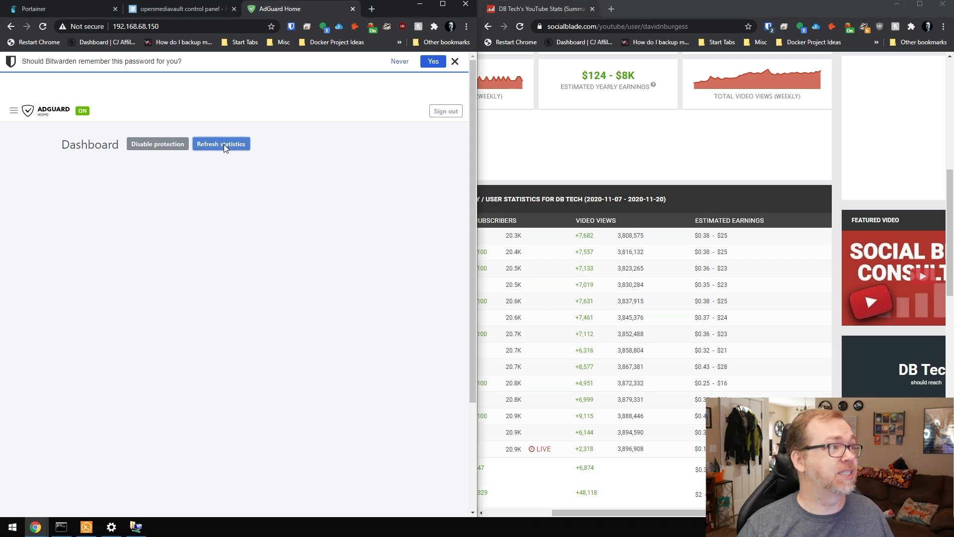
click(220, 144)
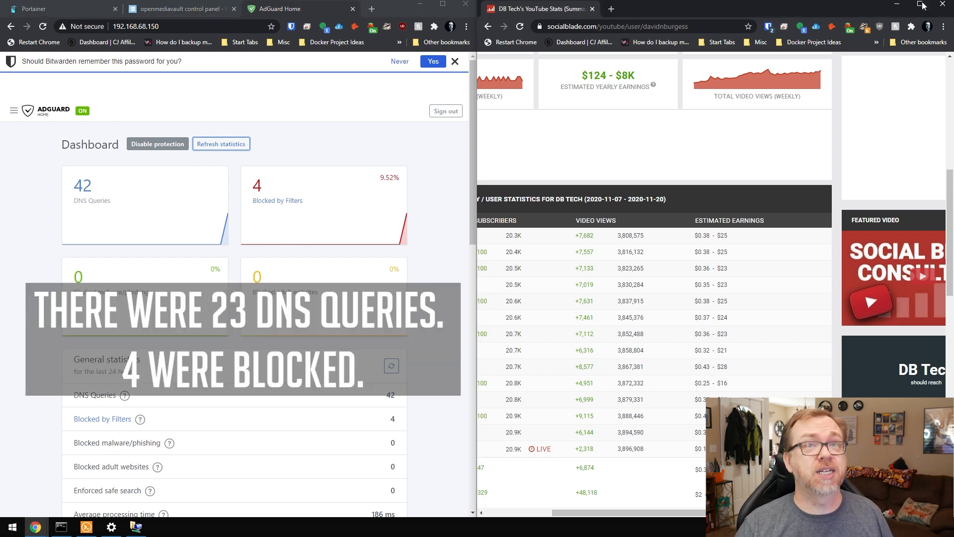
click(923, 5)
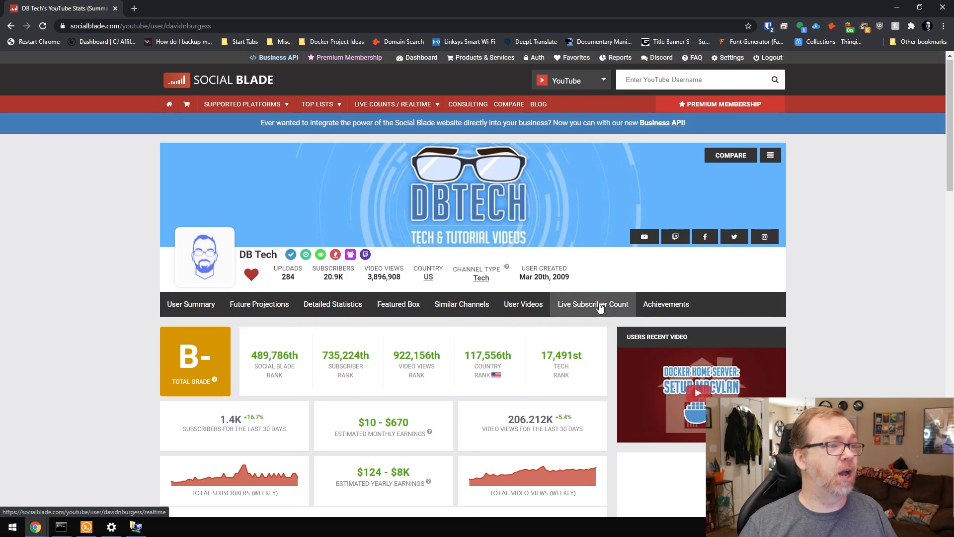
Step: Scroll down through the Social Blade channel statistics page to the footer
scroll(down, 3)
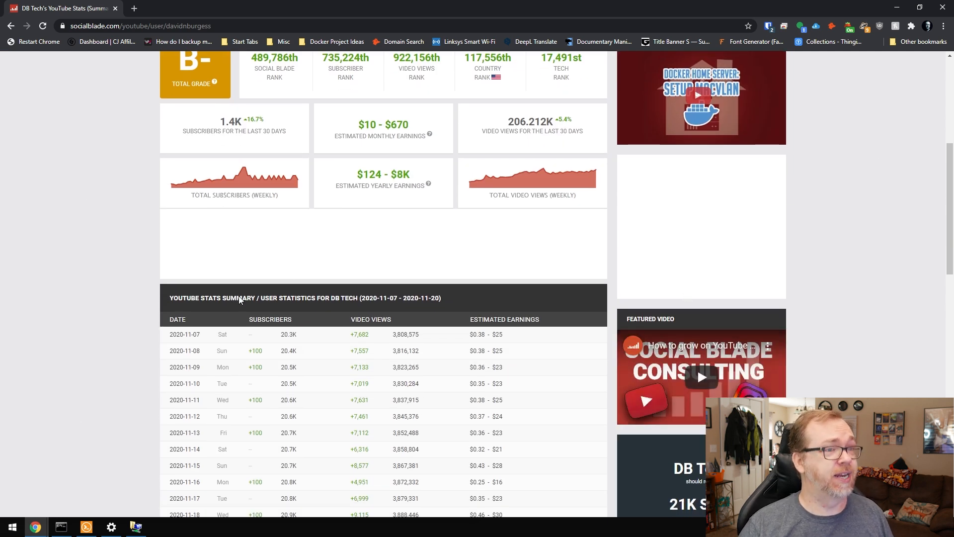
scroll(down, 3)
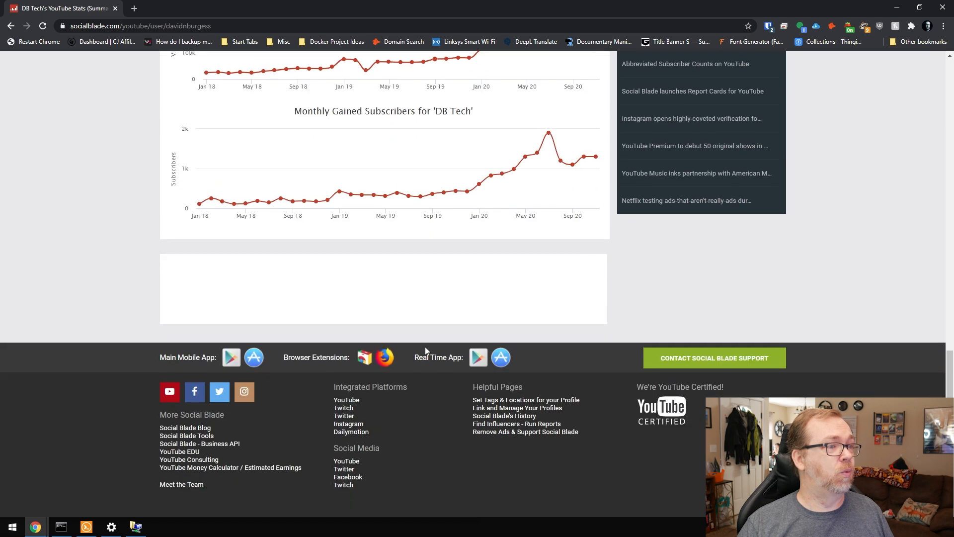
scroll(down, 3)
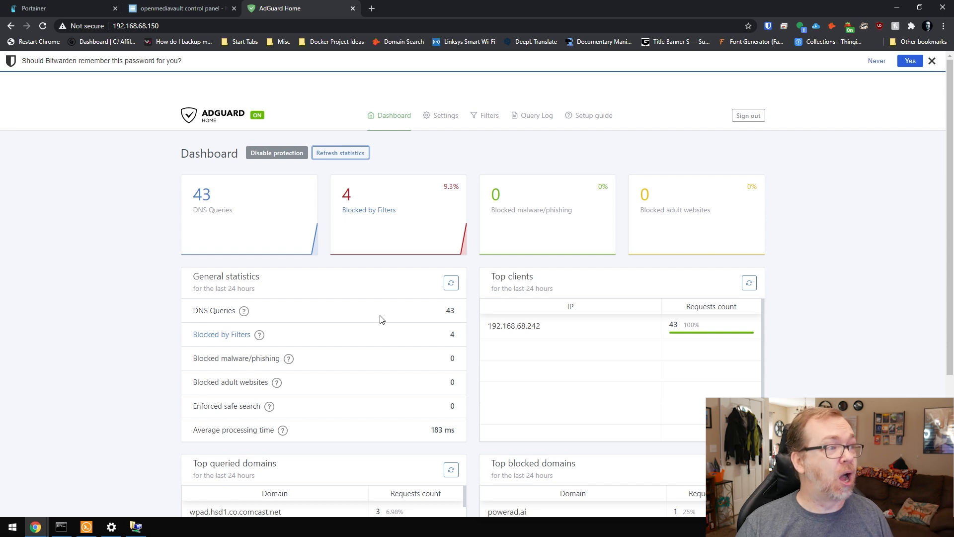
scroll(down, 3)
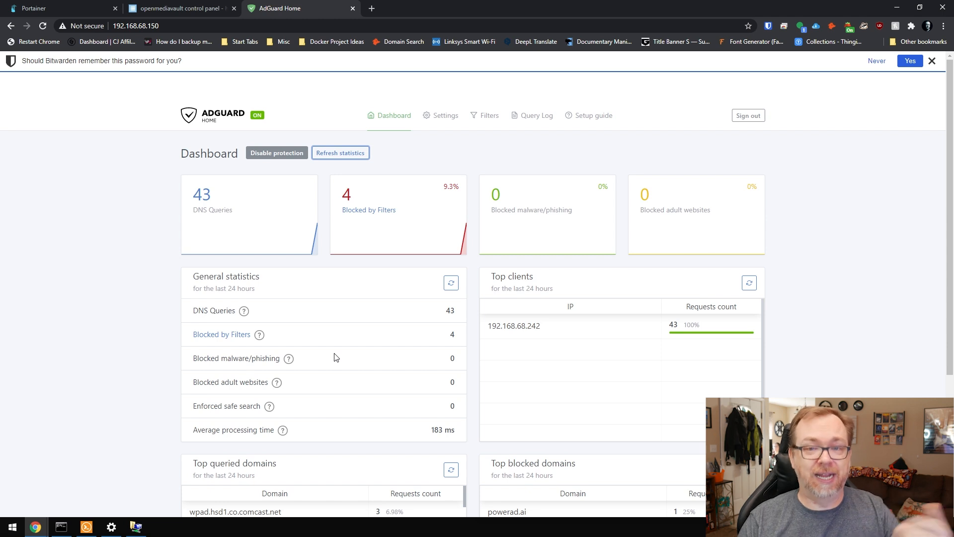
mouse_move(451, 157)
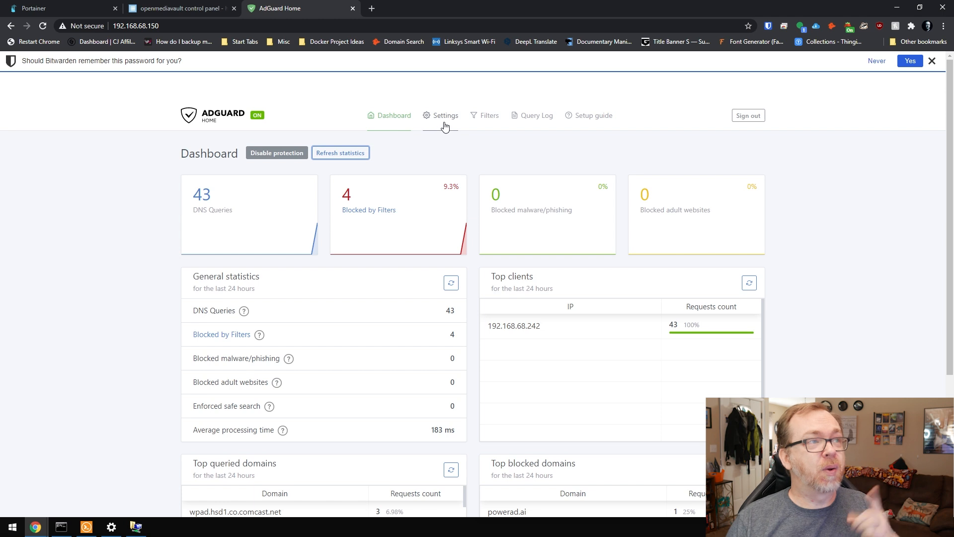
Step: In AdGuard's general settings, turn on enforced safe search
click(445, 115)
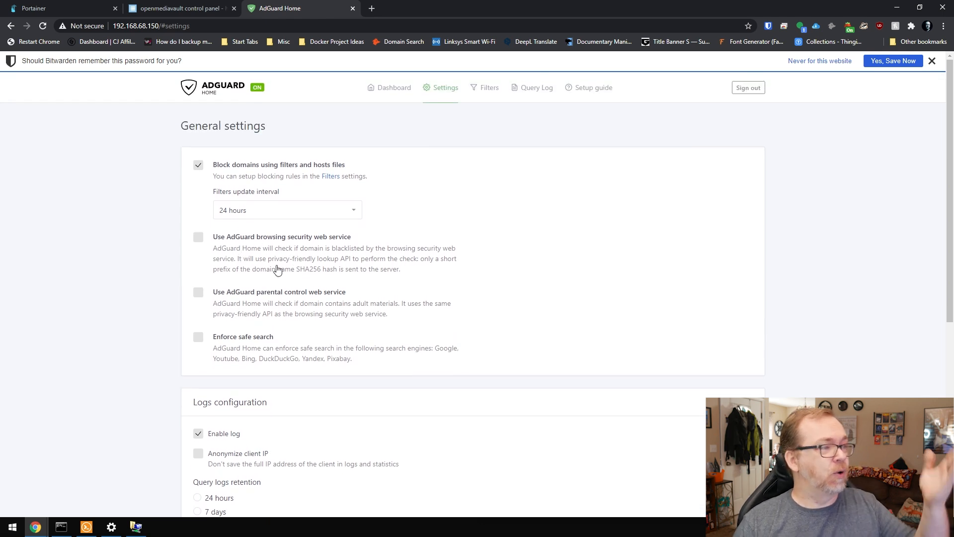
mouse_move(296, 357)
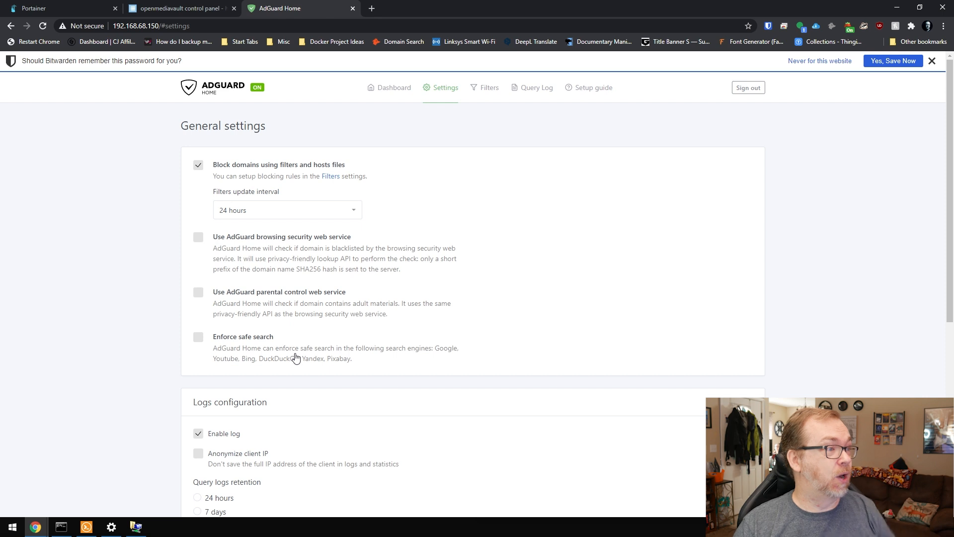
click(197, 337)
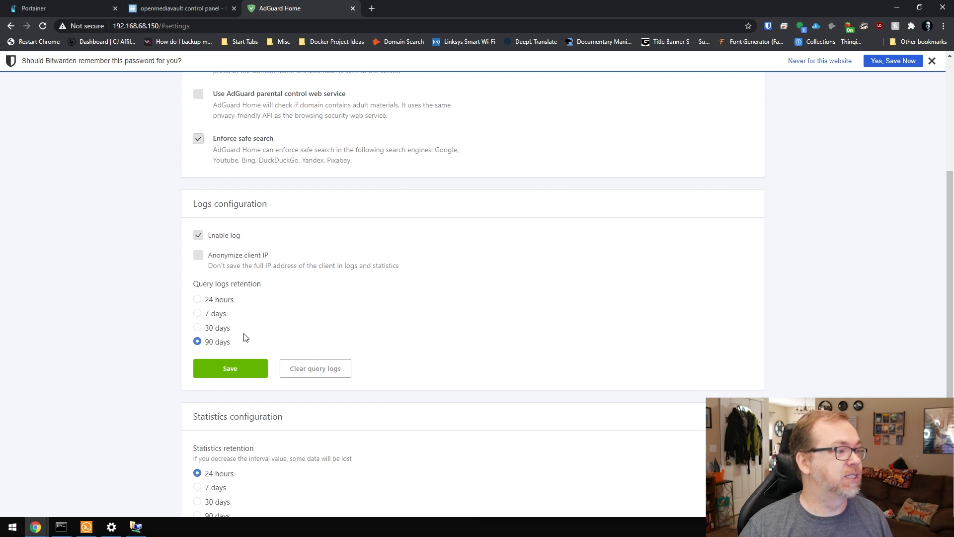
scroll(down, 3)
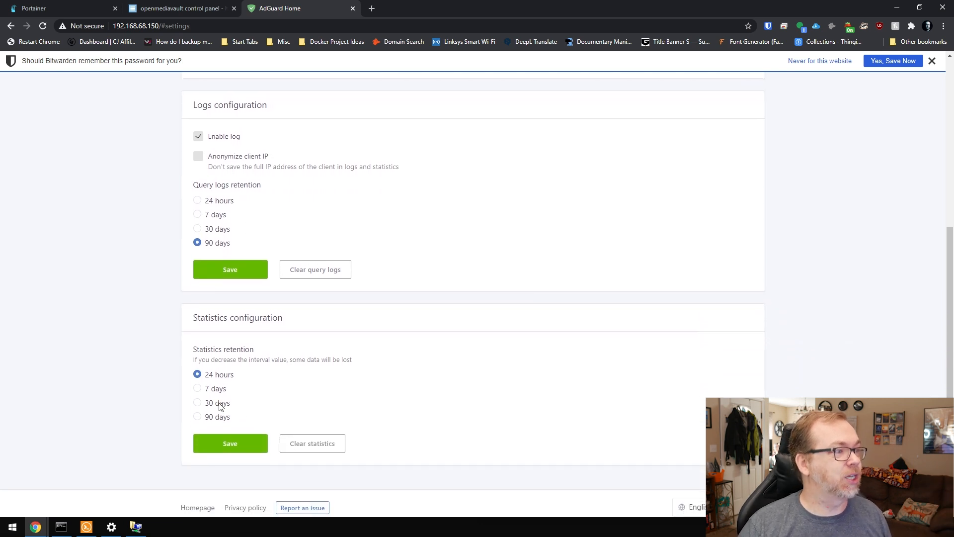
Step: Set statistics retention to 30 days and confirm the change
click(230, 443)
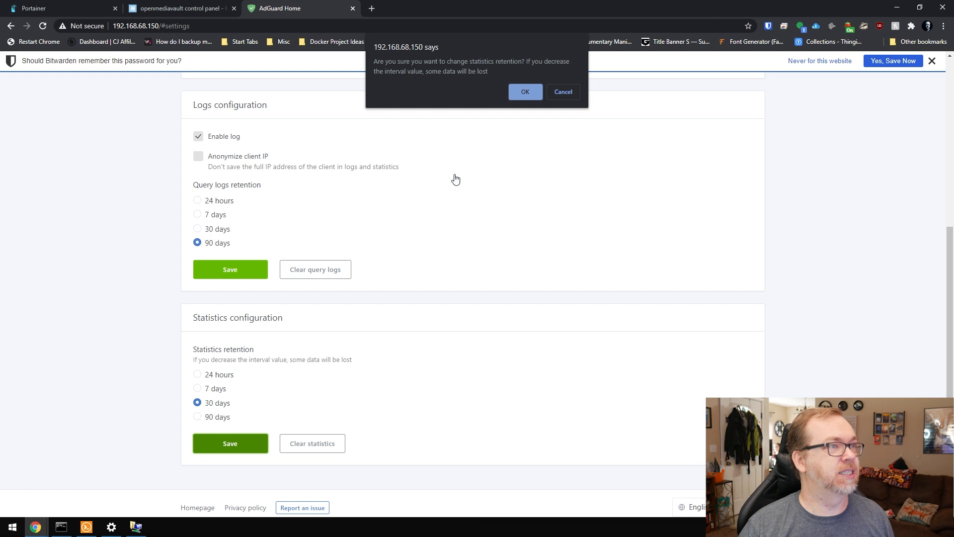
click(525, 92)
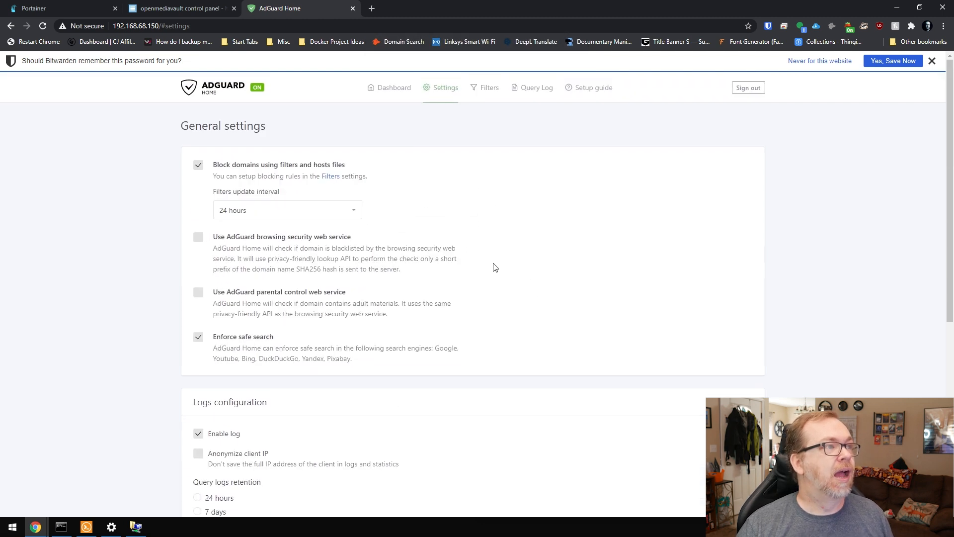
click(488, 87)
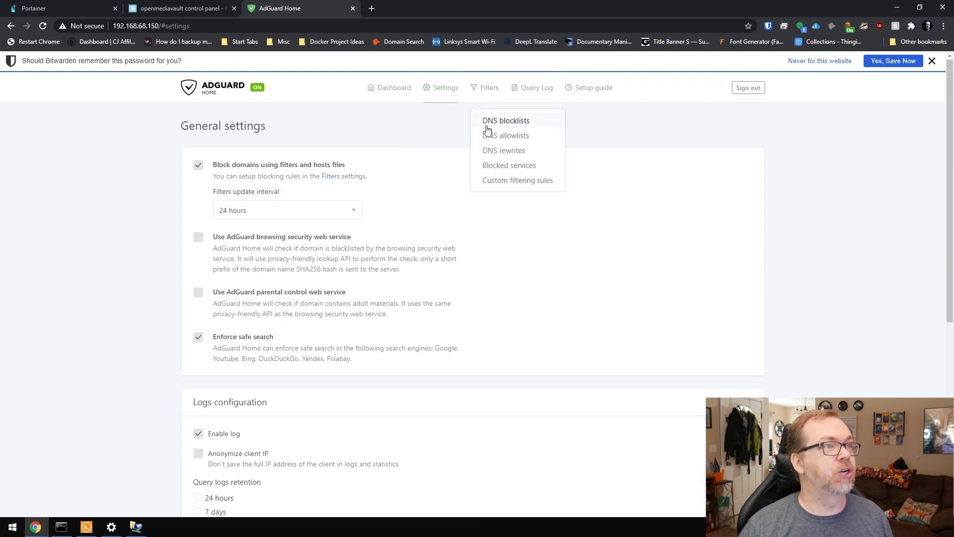
Step: Enable the AdAway Default Blocklist and MalwareDomainList.com Hosts List, and start adding a blocklist
click(505, 120)
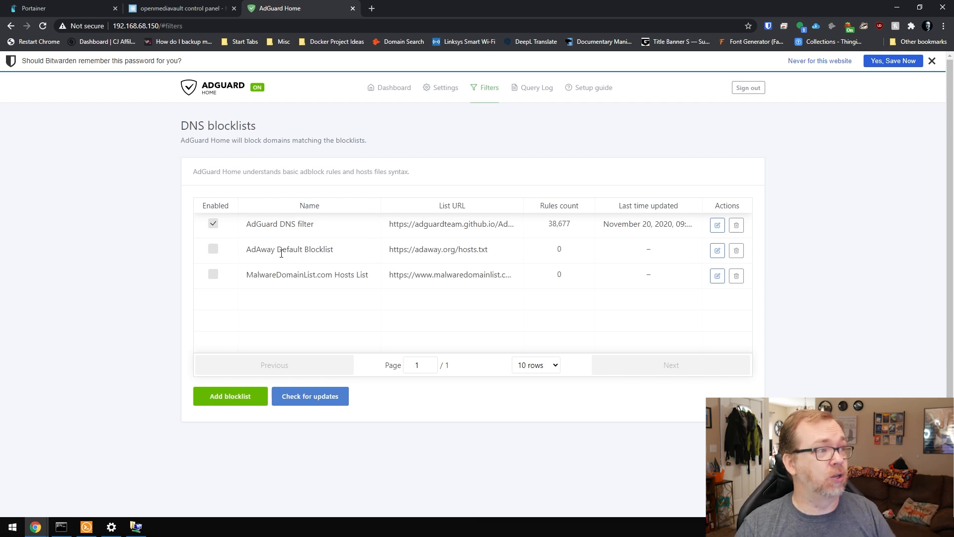
click(213, 248)
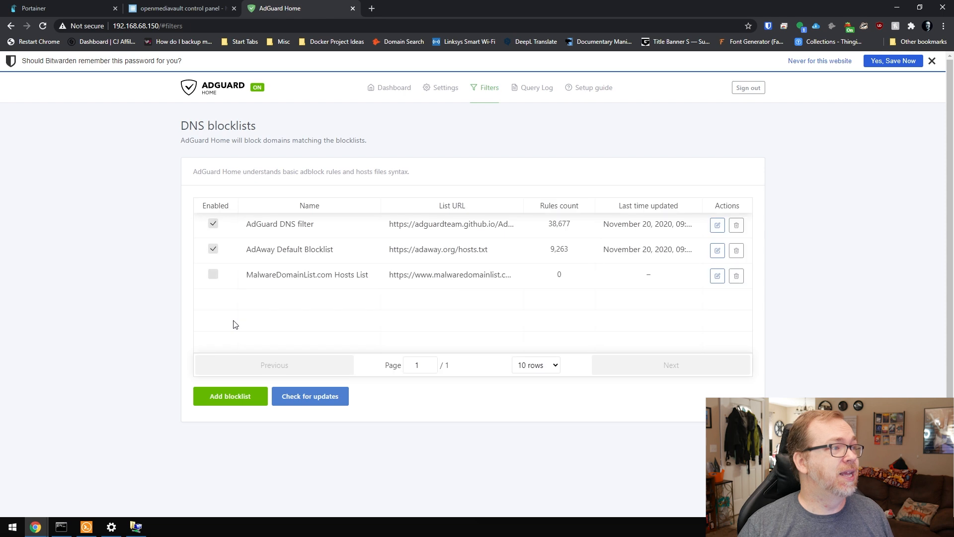
click(212, 274)
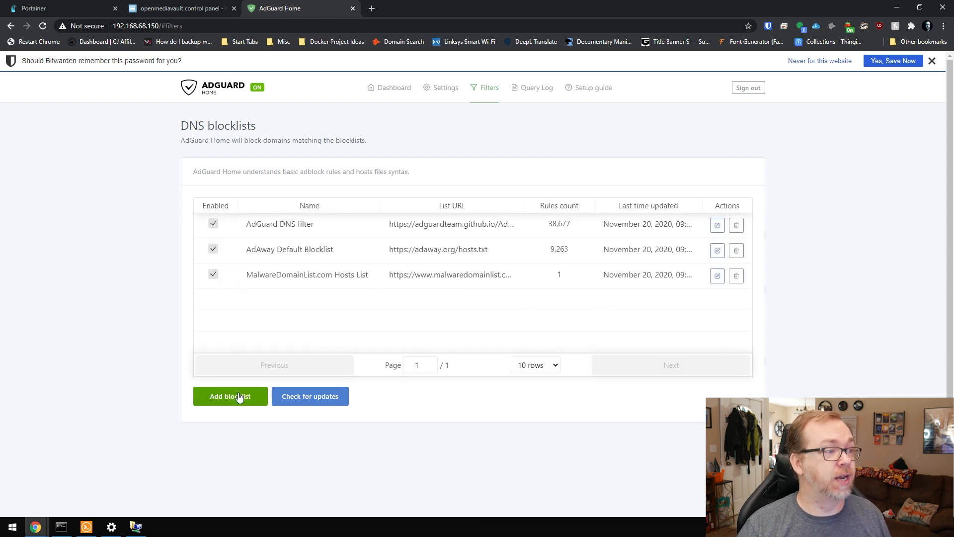
click(229, 396)
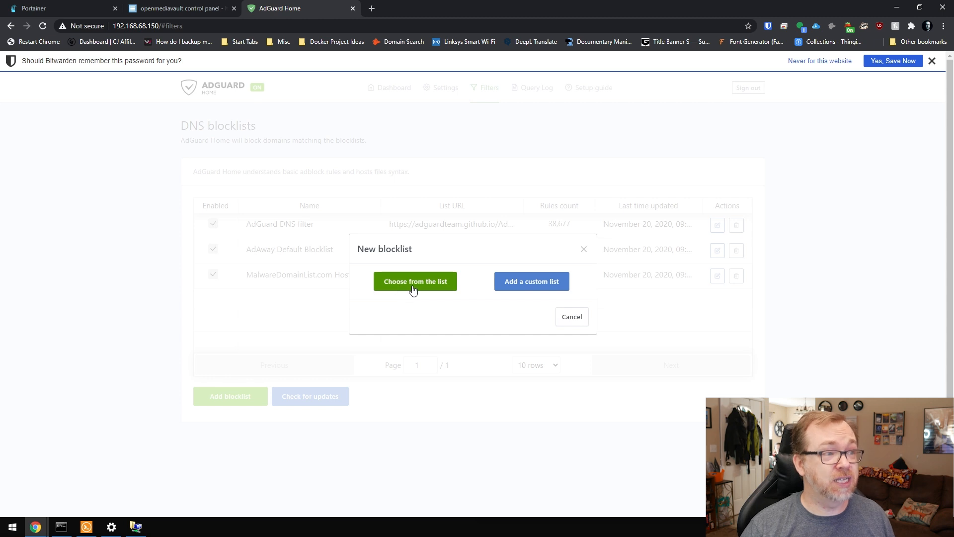
Step: Choose extra lists such as Dan Pollock's, Peter Lowe's and NoCoin from the built-in catalogue
click(415, 281)
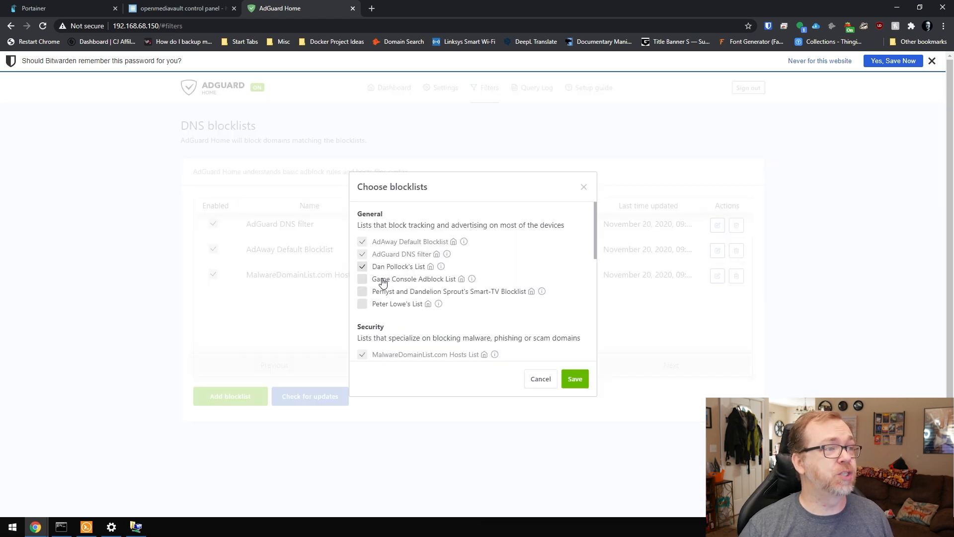
scroll(down, 3)
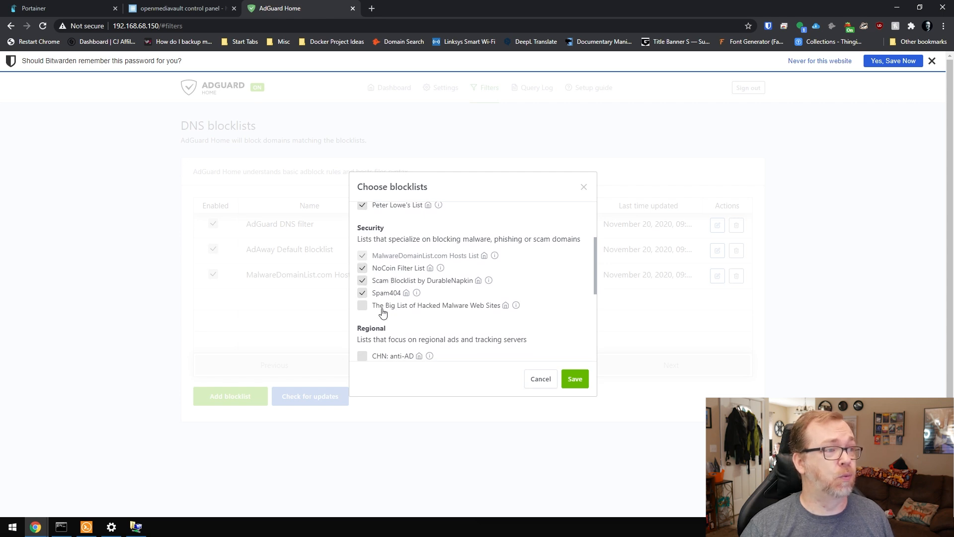
scroll(down, 3)
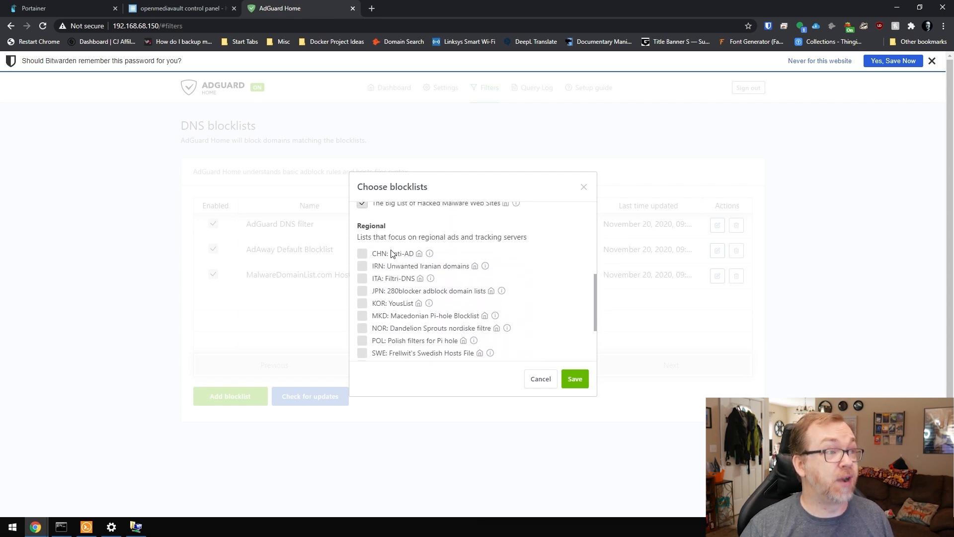
scroll(down, 3)
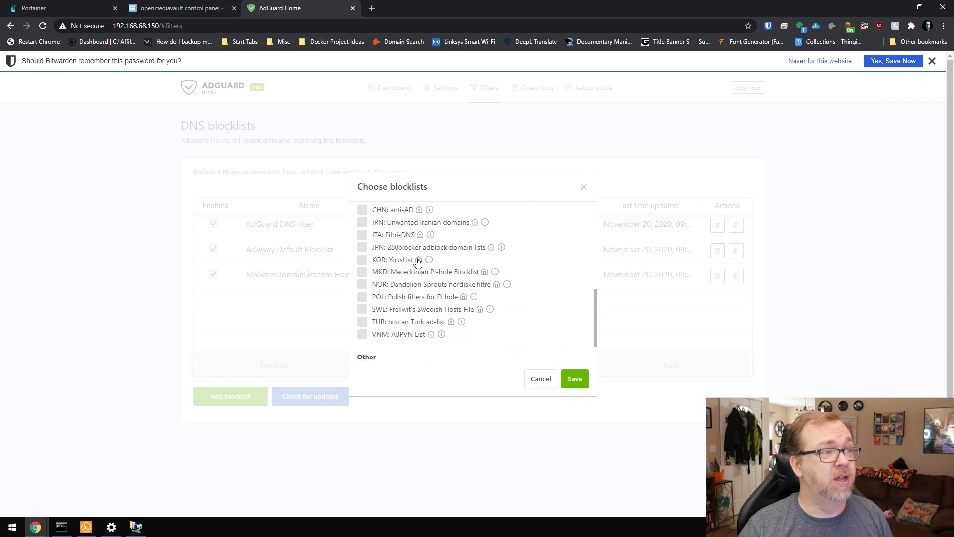
scroll(down, 3)
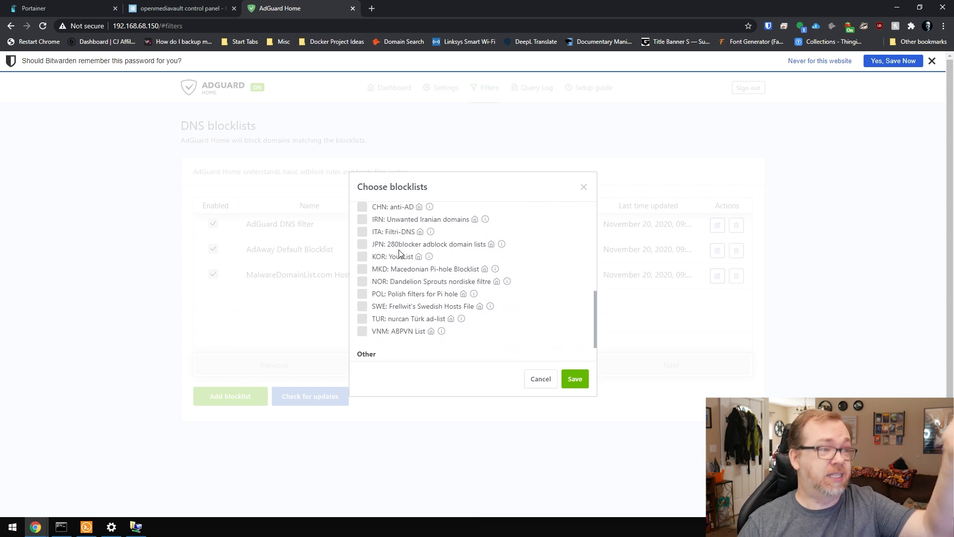
scroll(down, 3)
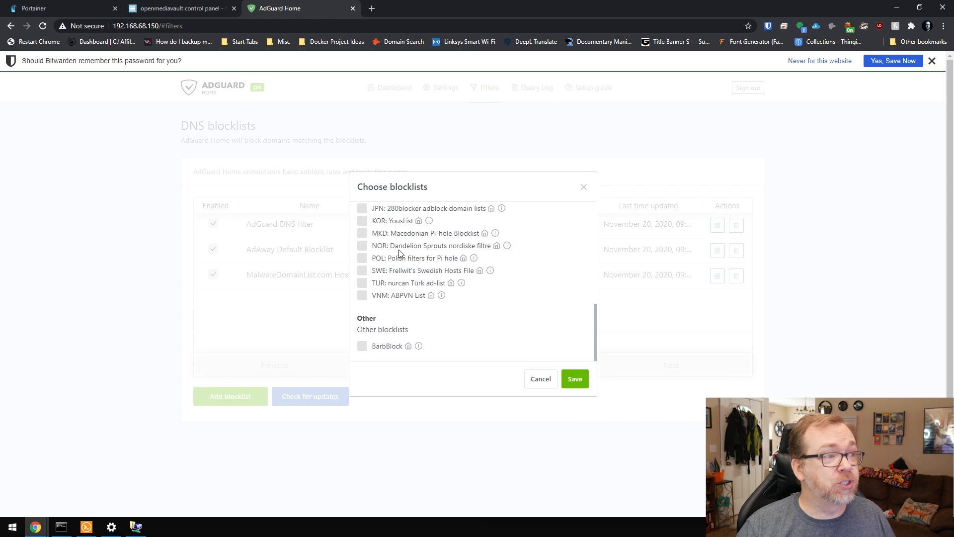
scroll(down, 3)
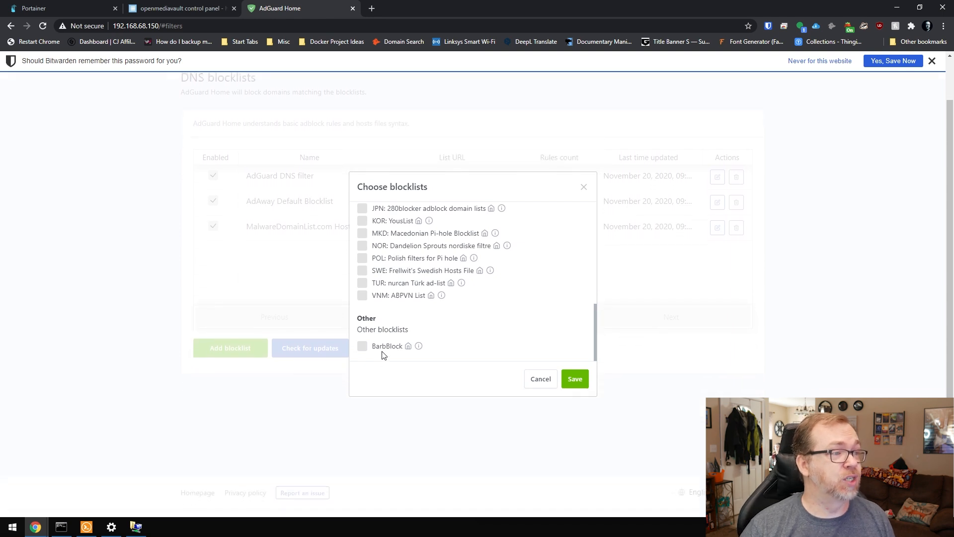
Step: Select the BarbBlock list and view its hosts source file
click(362, 346)
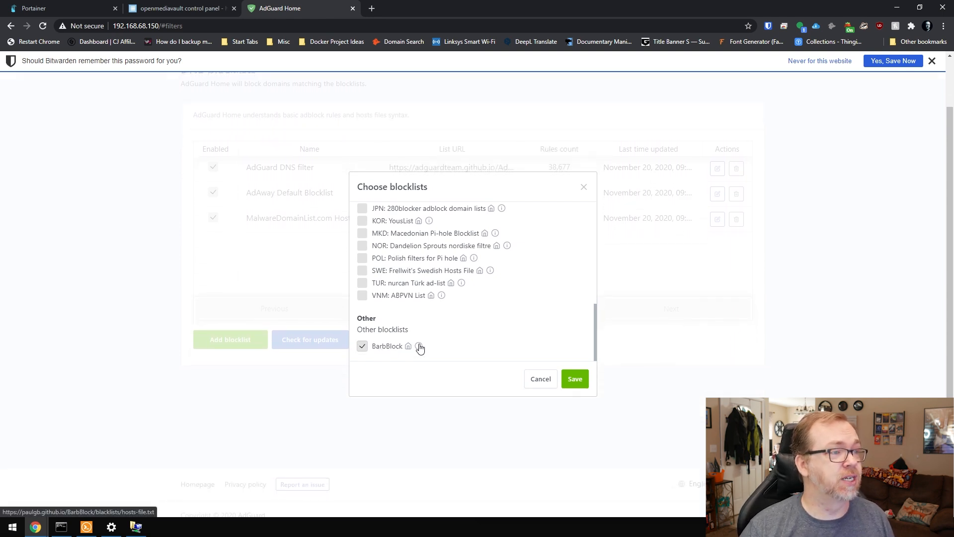
click(409, 346)
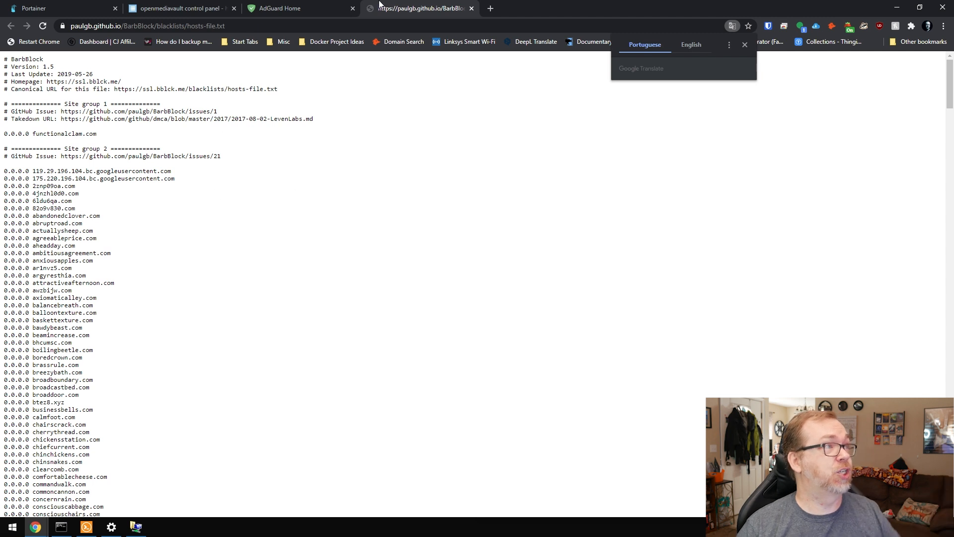
Step: Return to AdGuard Home and save the chosen blocklists into the DNS blocklists table
click(279, 8)
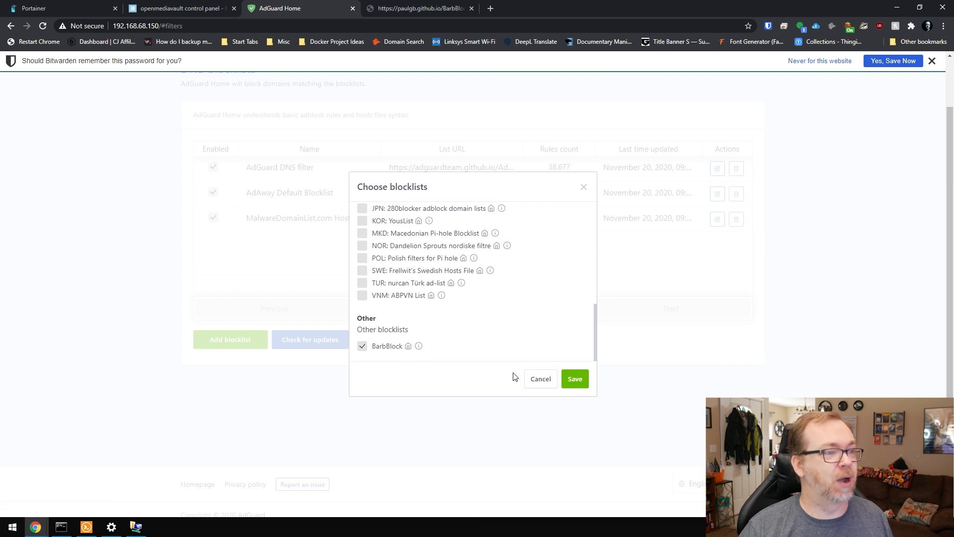
click(572, 378)
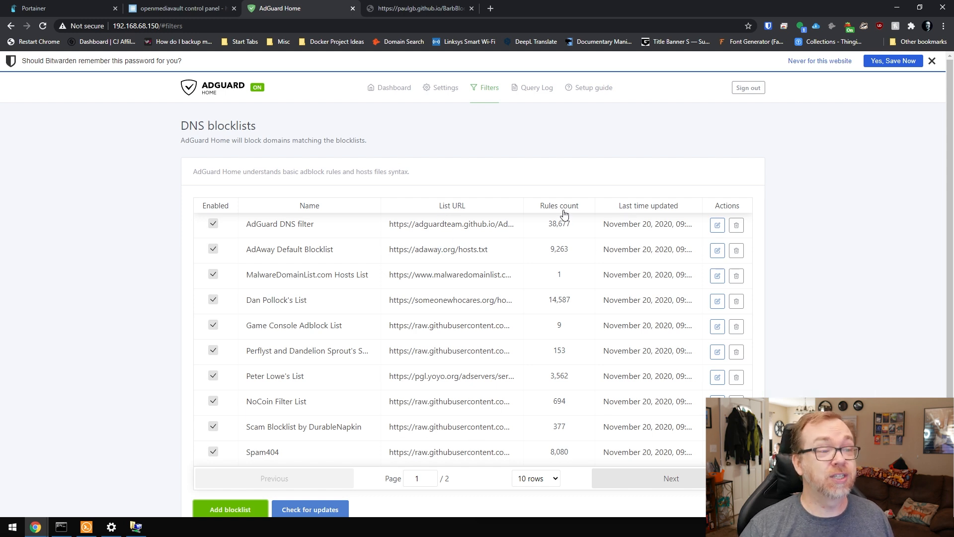
mouse_move(644, 325)
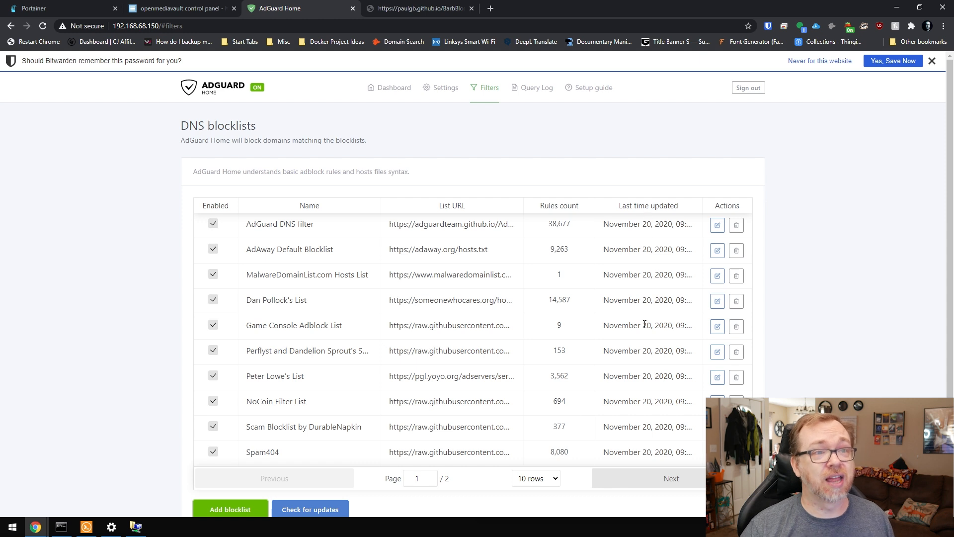
Step: Run Check for updates so all enabled blocklists pull their latest rules
scroll(down, 3)
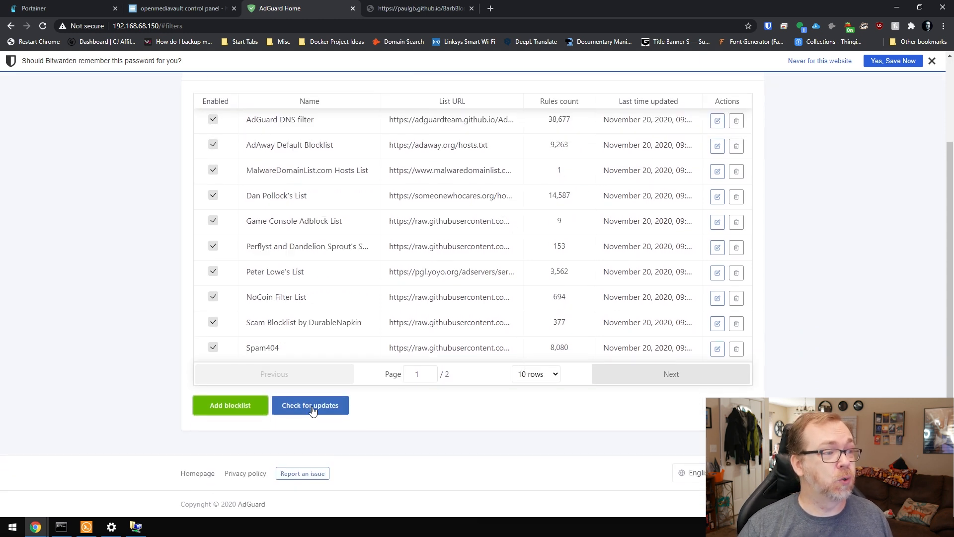
click(310, 404)
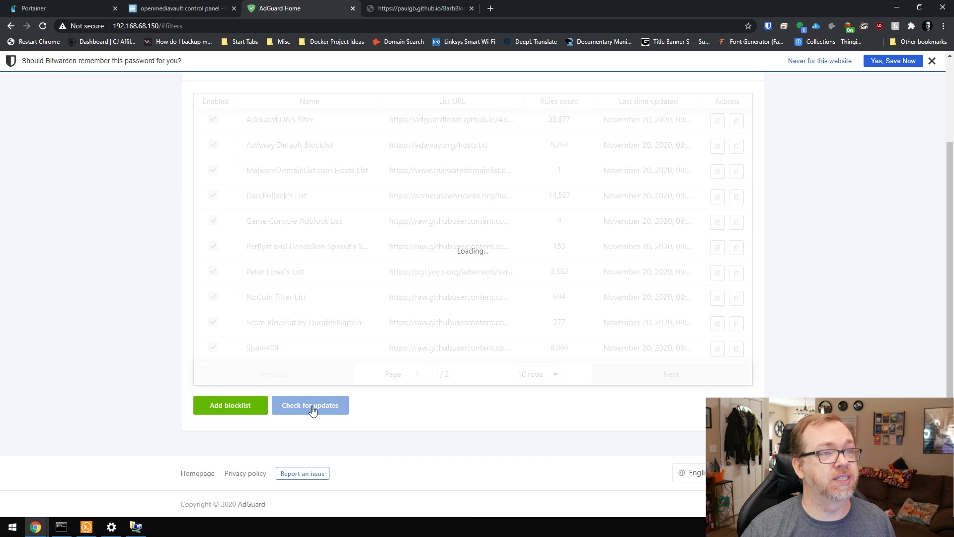
click(310, 405)
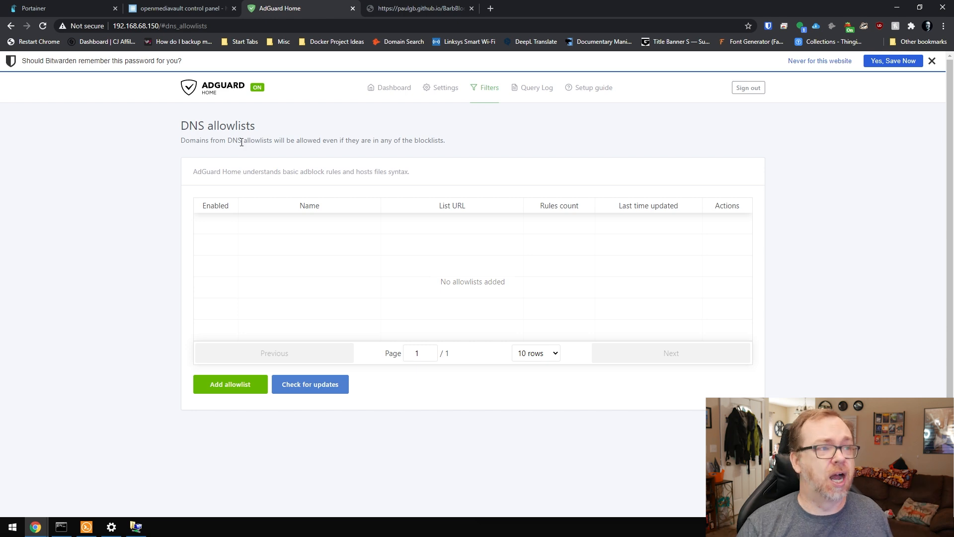
mouse_move(486, 103)
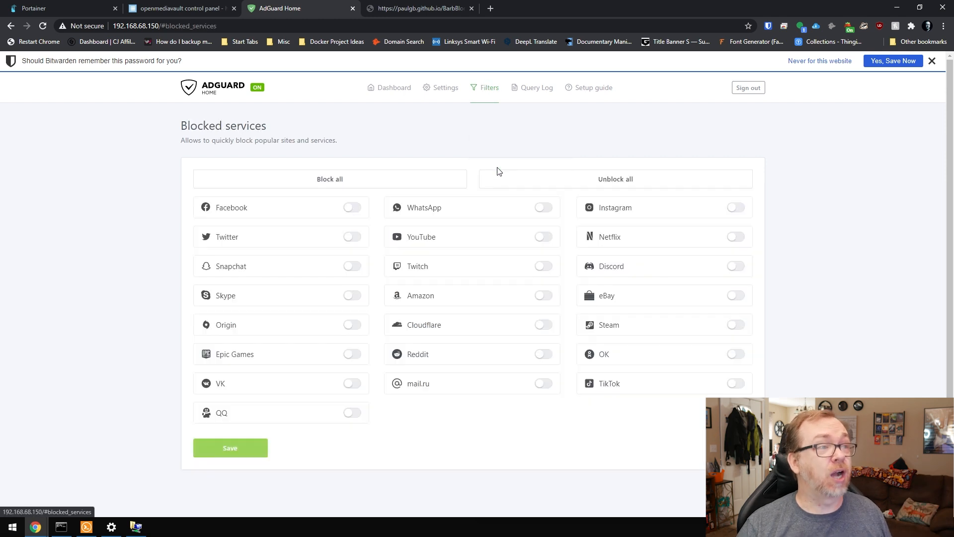
mouse_move(281, 238)
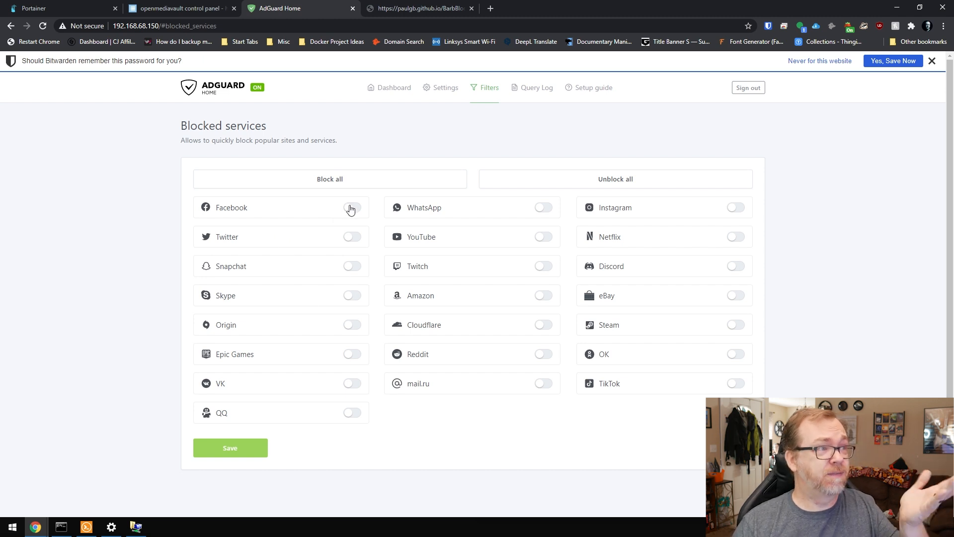
Step: Toggle Facebook blocking on and back off so Facebook is no longer blocked
click(352, 206)
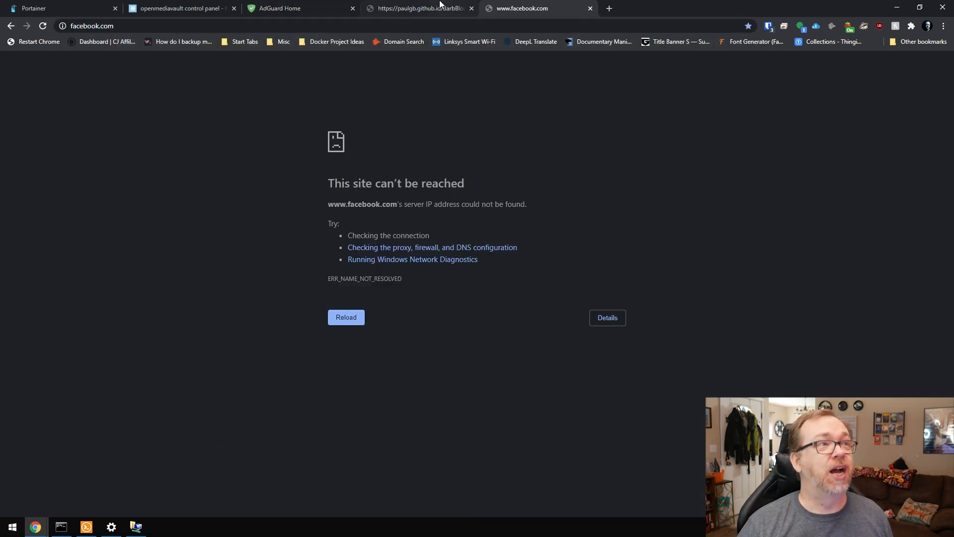
click(280, 8)
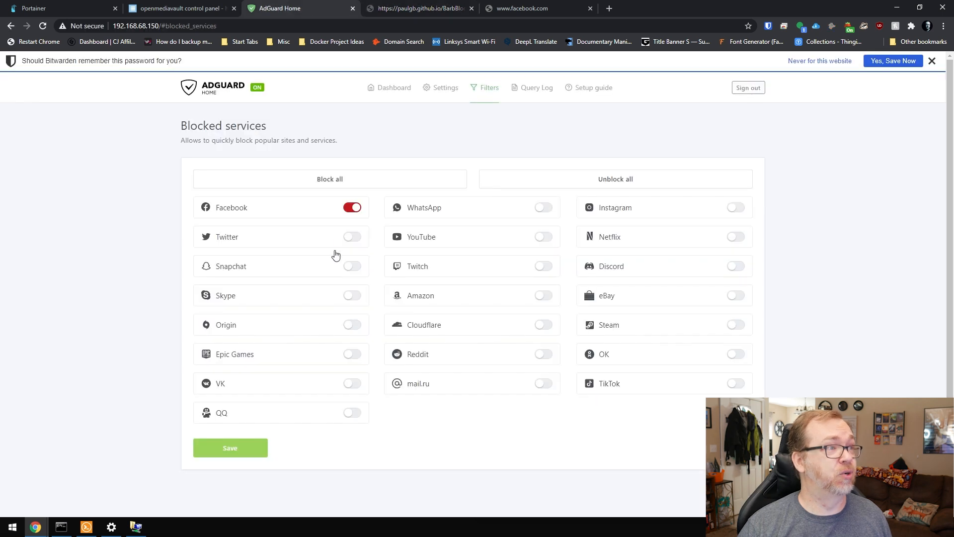
click(352, 207)
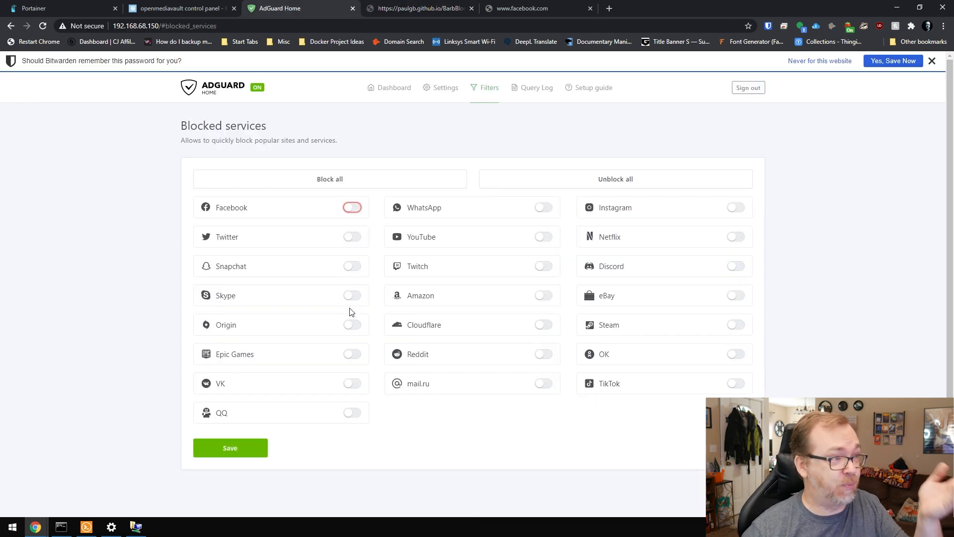
Step: Block the VK, QQ, mail.ru, TikTok and OK services
click(352, 383)
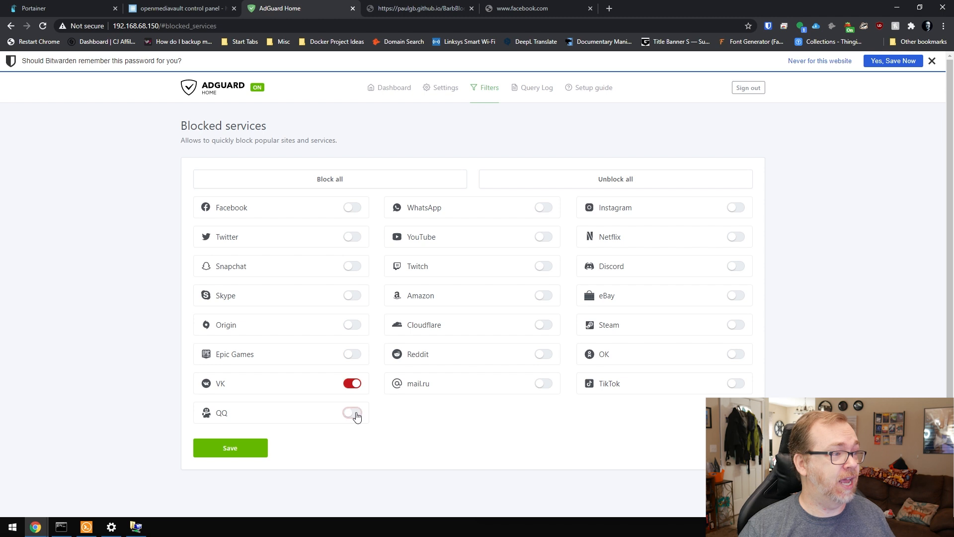
click(351, 413)
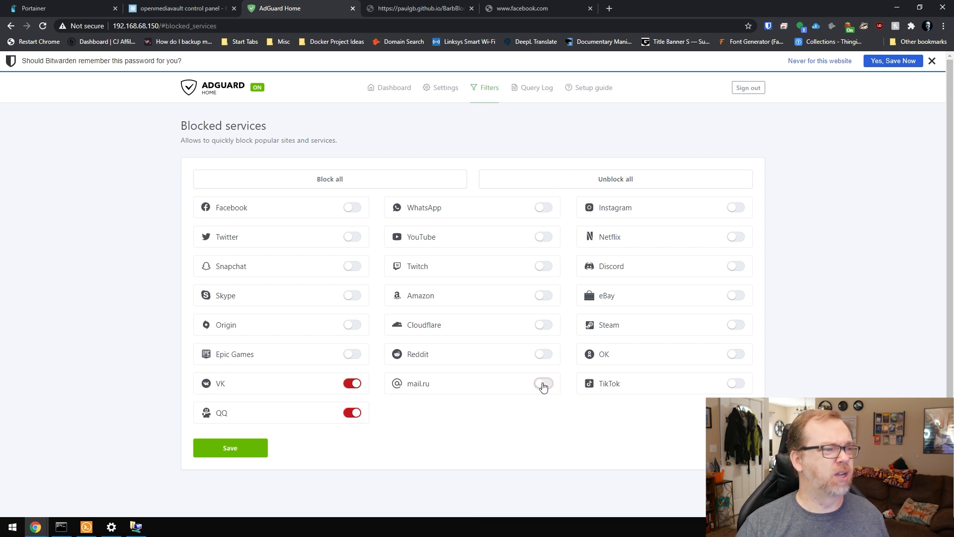
click(542, 383)
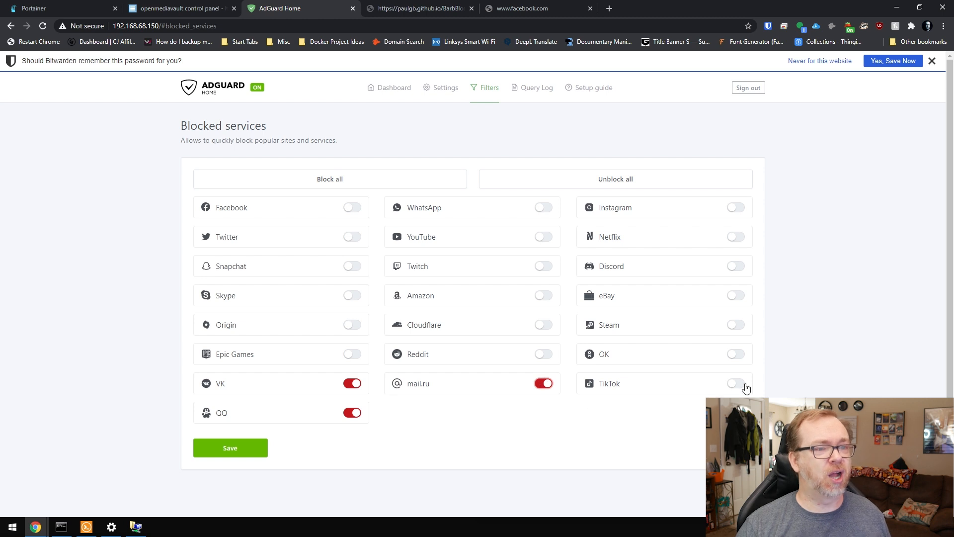
click(735, 383)
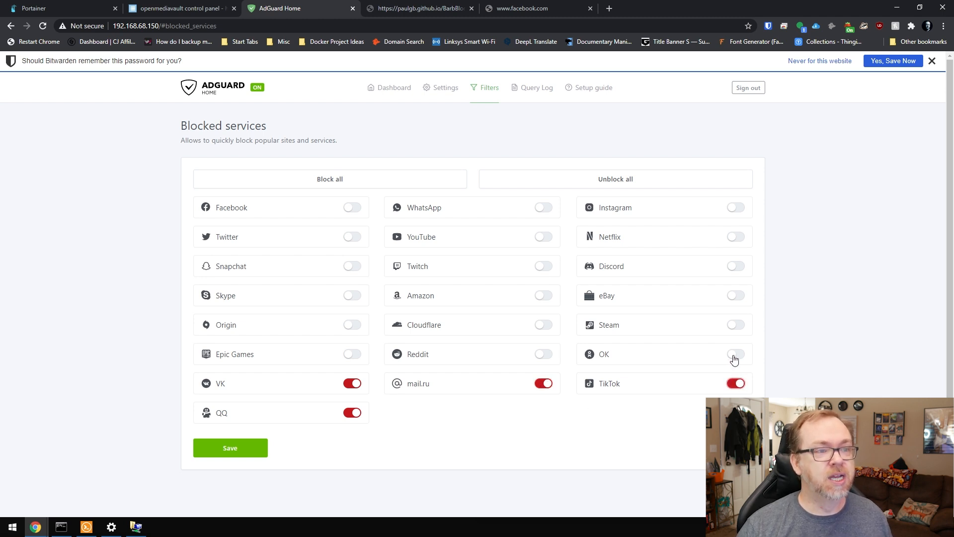
click(734, 354)
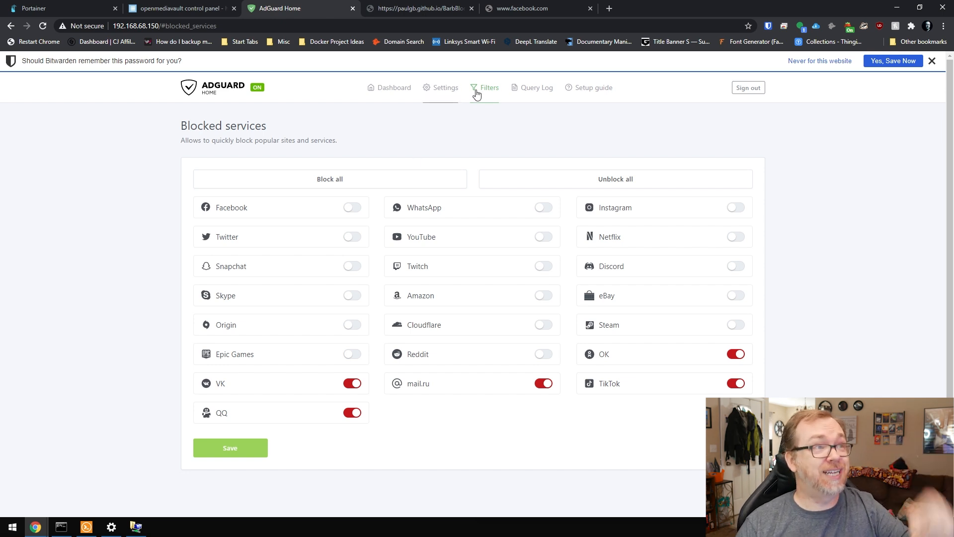
Step: Return to the DNS blocklists page under Filters
click(489, 88)
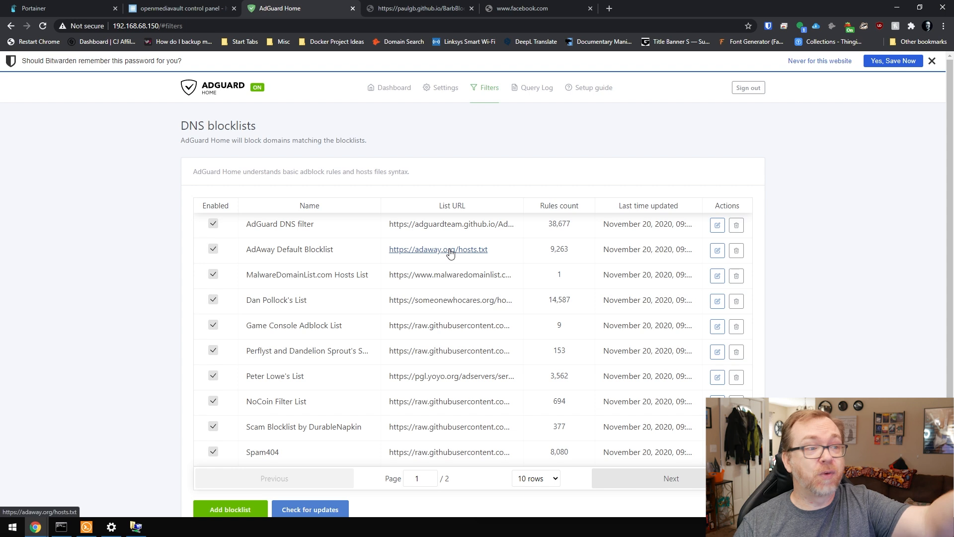
mouse_move(485, 238)
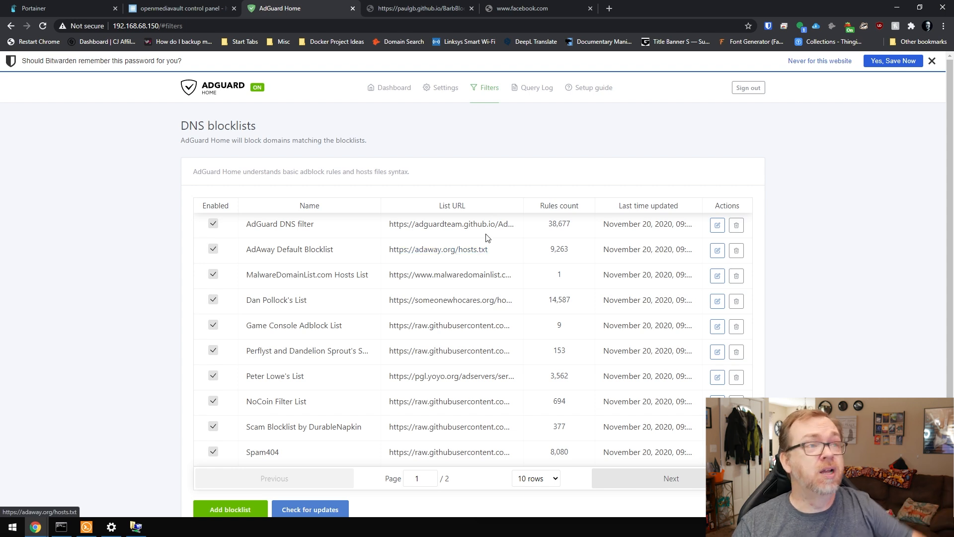
click(489, 87)
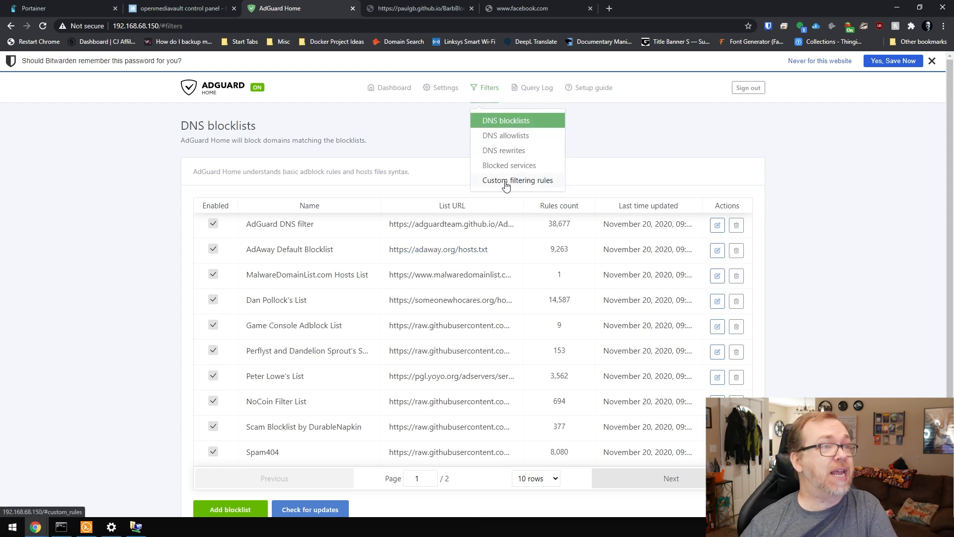
Step: Show the Custom filtering rules page with its empty rule box and syntax examples
click(518, 180)
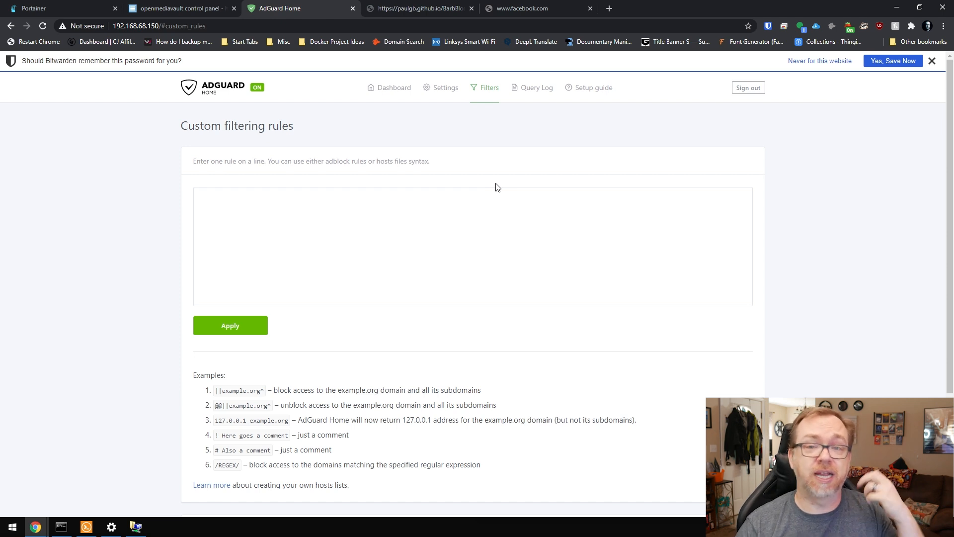
click(336, 247)
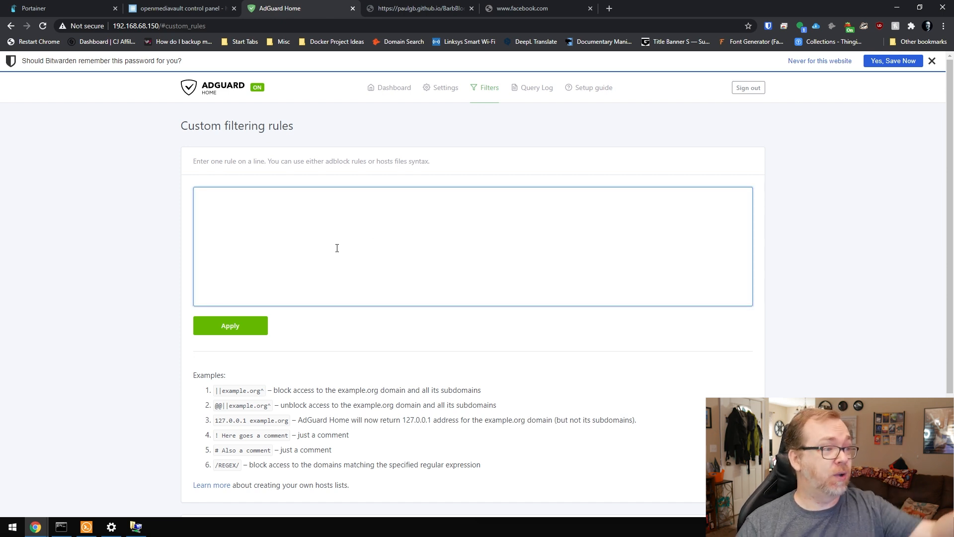
scroll(down, 3)
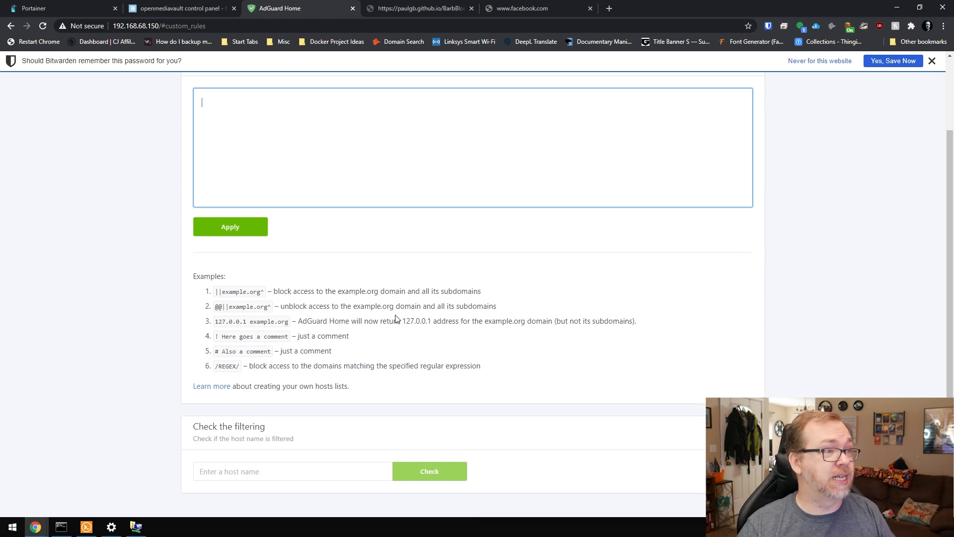
mouse_move(260, 318)
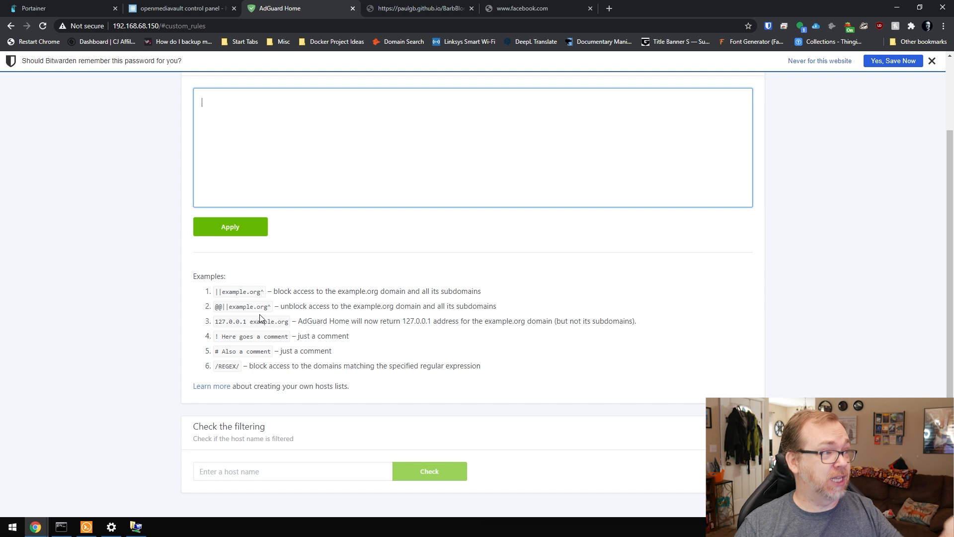
scroll(up, 3)
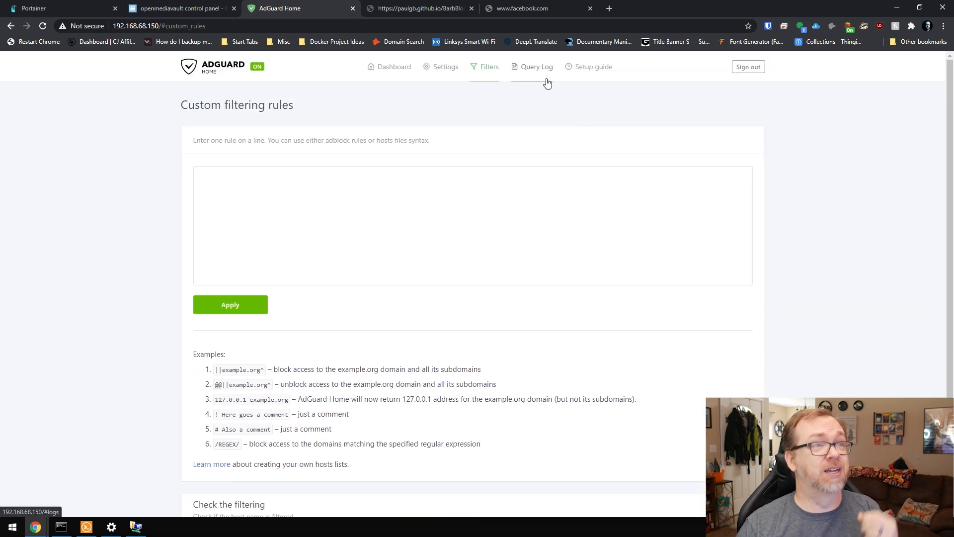
click(536, 66)
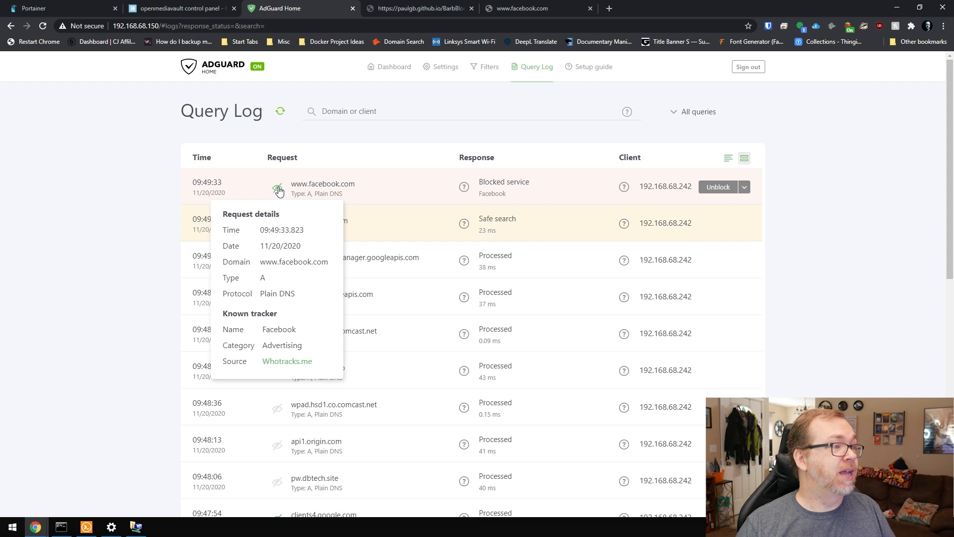
mouse_move(278, 195)
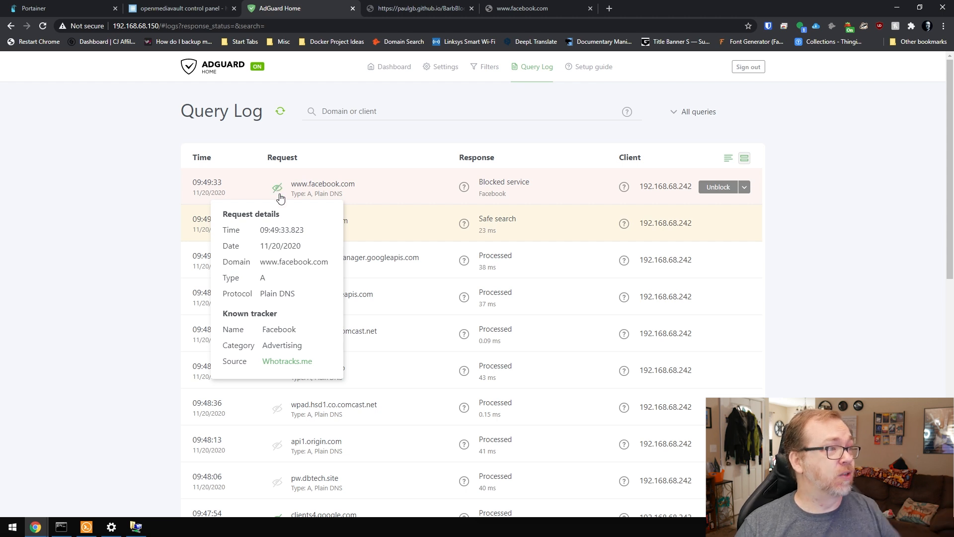
mouse_move(517, 196)
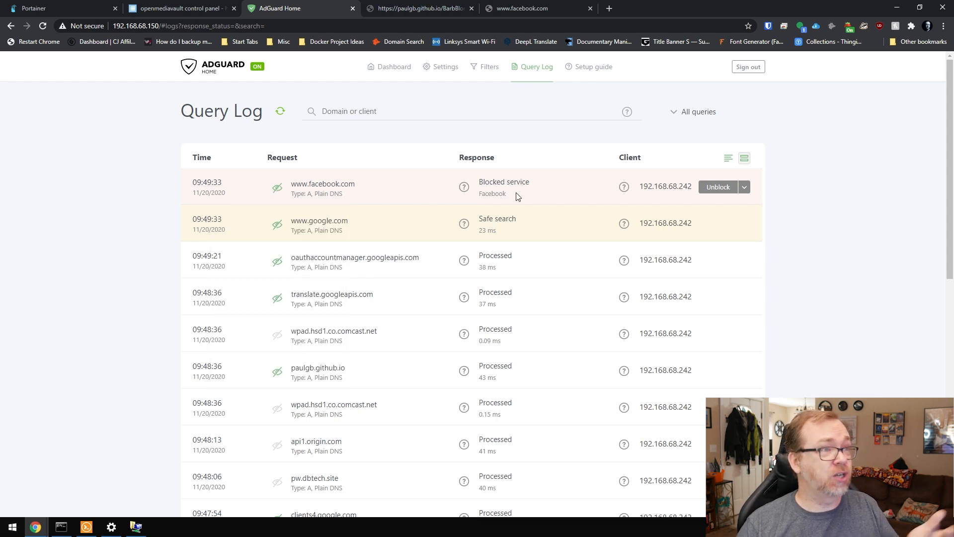
mouse_move(527, 252)
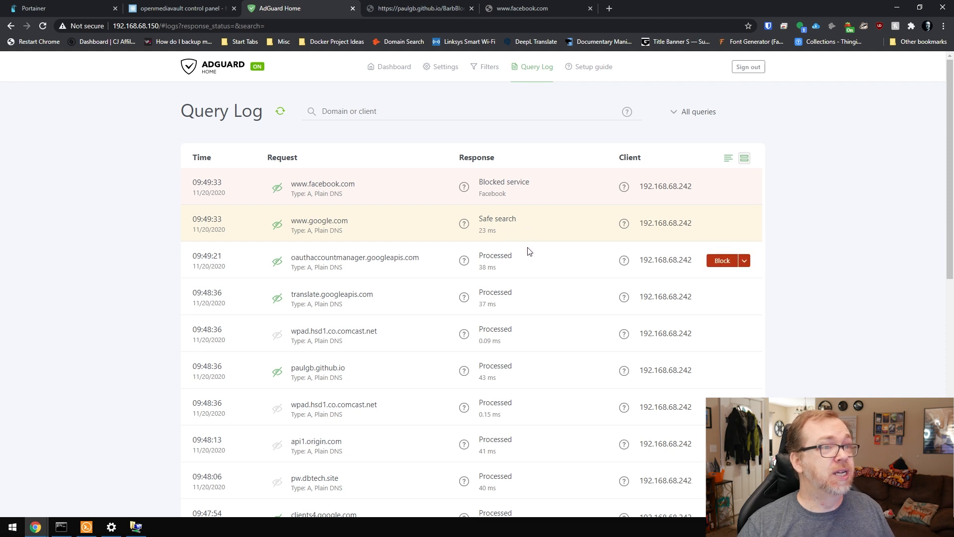
scroll(down, 3)
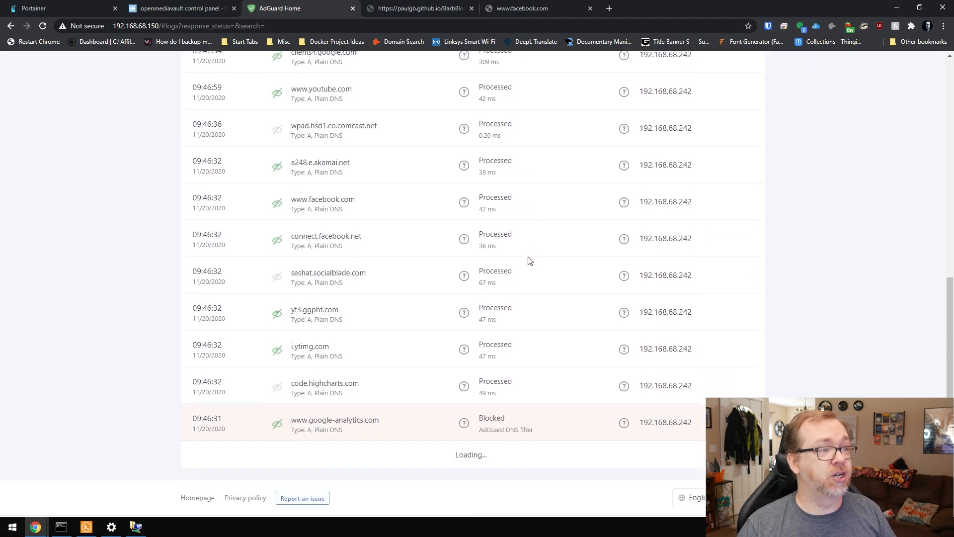
scroll(down, 3)
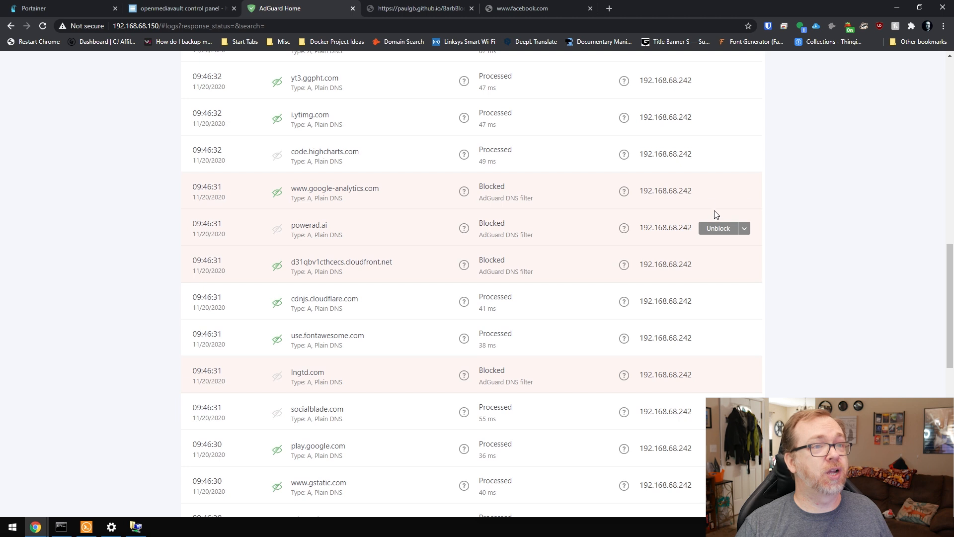
mouse_move(729, 196)
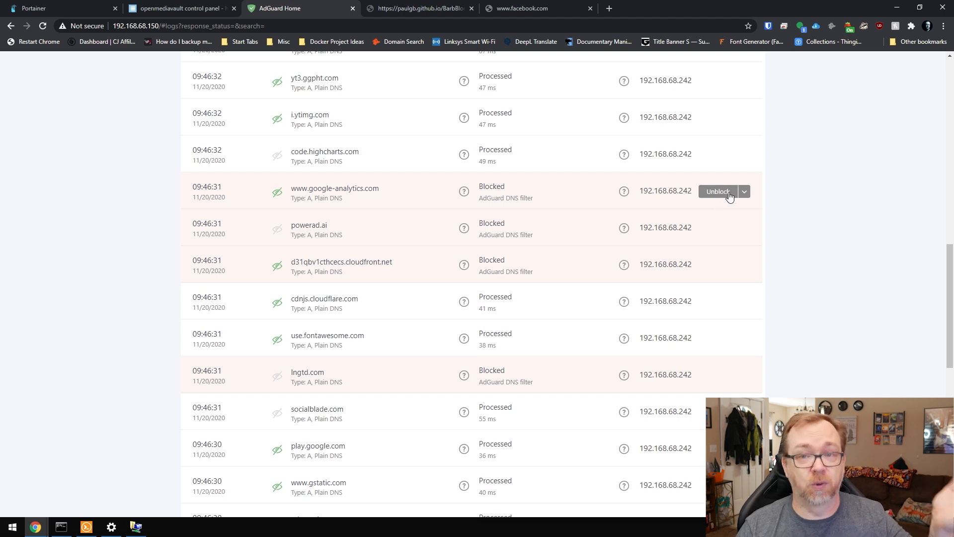